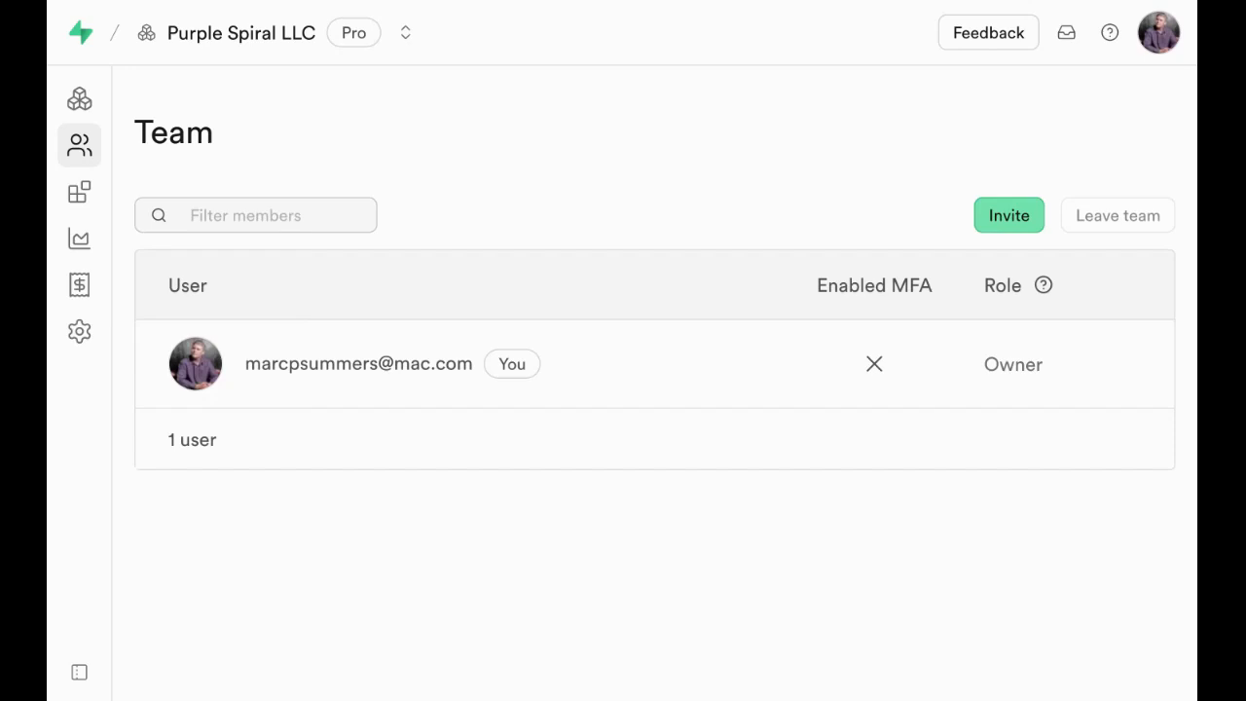
{"action": "mouse_move", "coordinate": [599, 206]}
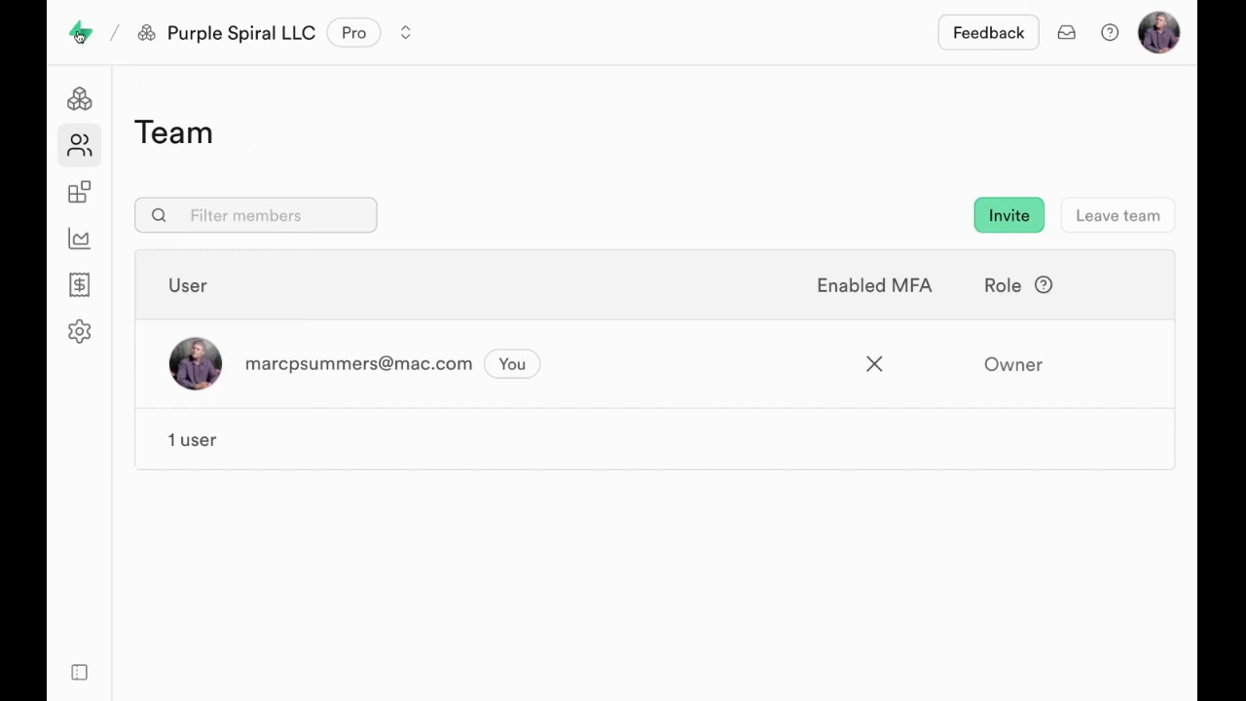
Browse the organization's project cards, revealing Relationship Equalizer App and the weather map projects.
{"action": "left_click", "coordinate": [78, 97]}
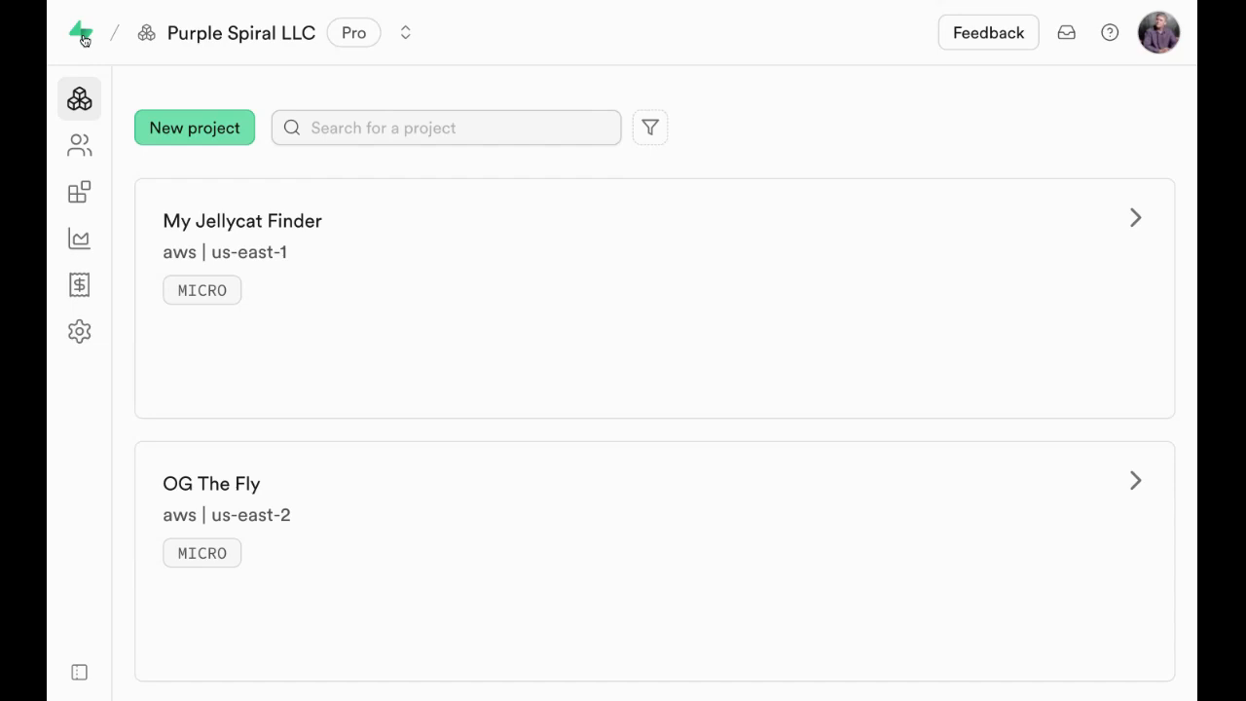
{"action": "mouse_move", "coordinate": [413, 94]}
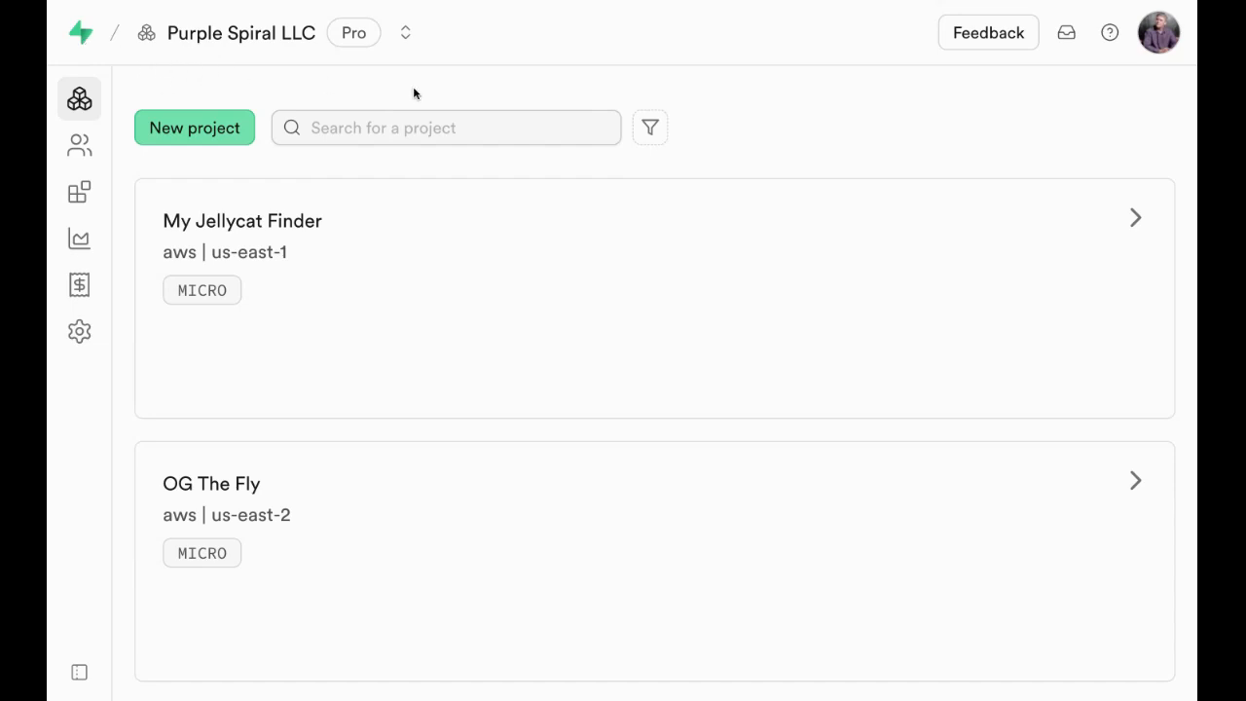
{"action": "mouse_move", "coordinate": [327, 79]}
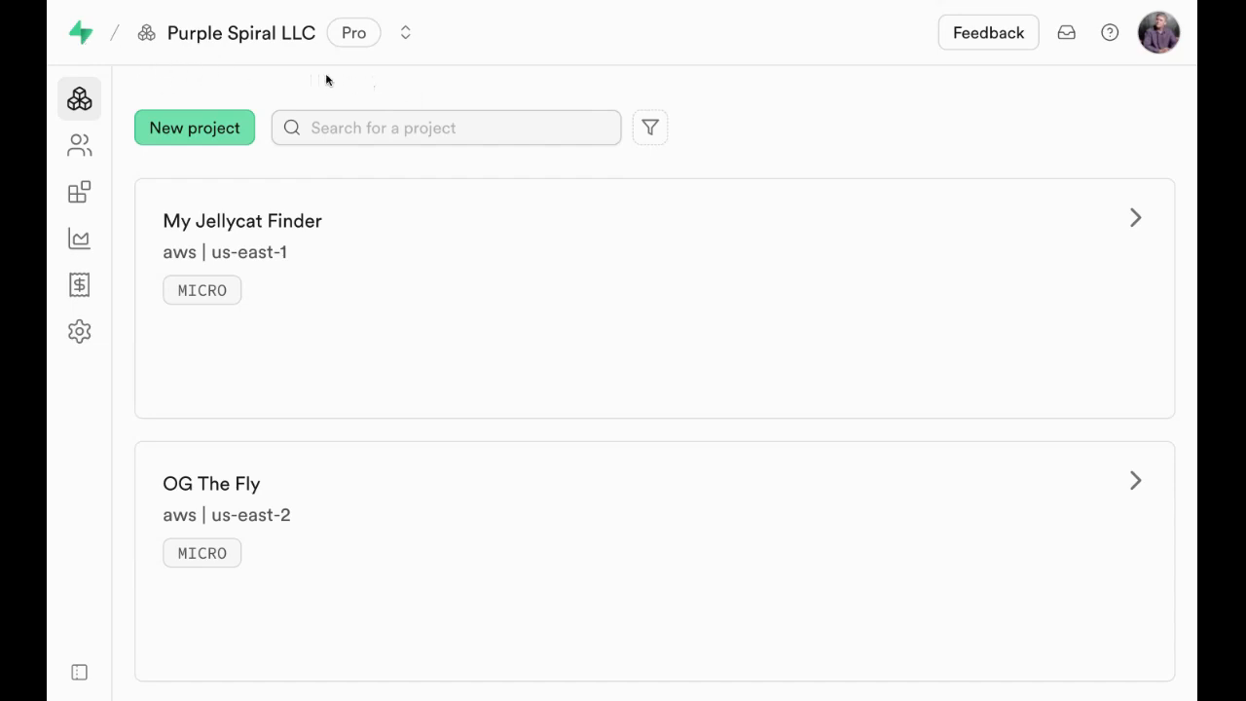
{"action": "scroll", "scroll_direction": "down", "scroll_amount": 3}
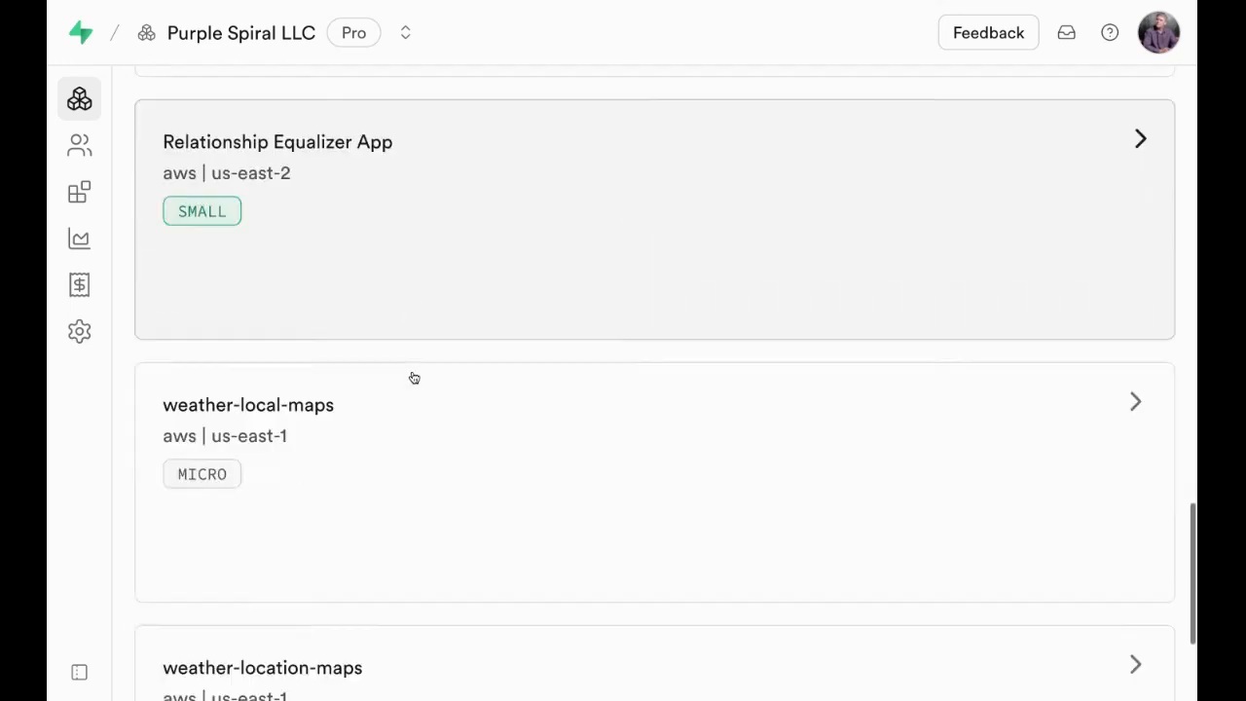
{"action": "scroll", "scroll_direction": "up", "scroll_amount": 3}
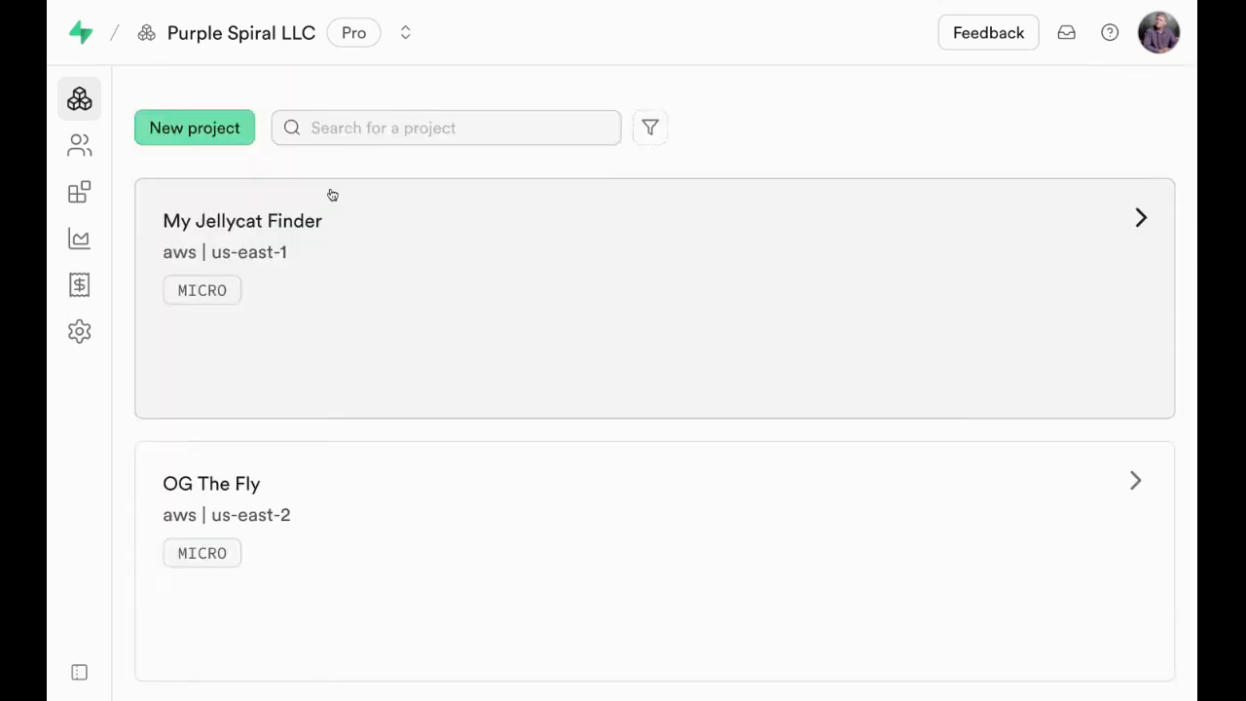
{"action": "scroll", "scroll_direction": "down", "scroll_amount": 3}
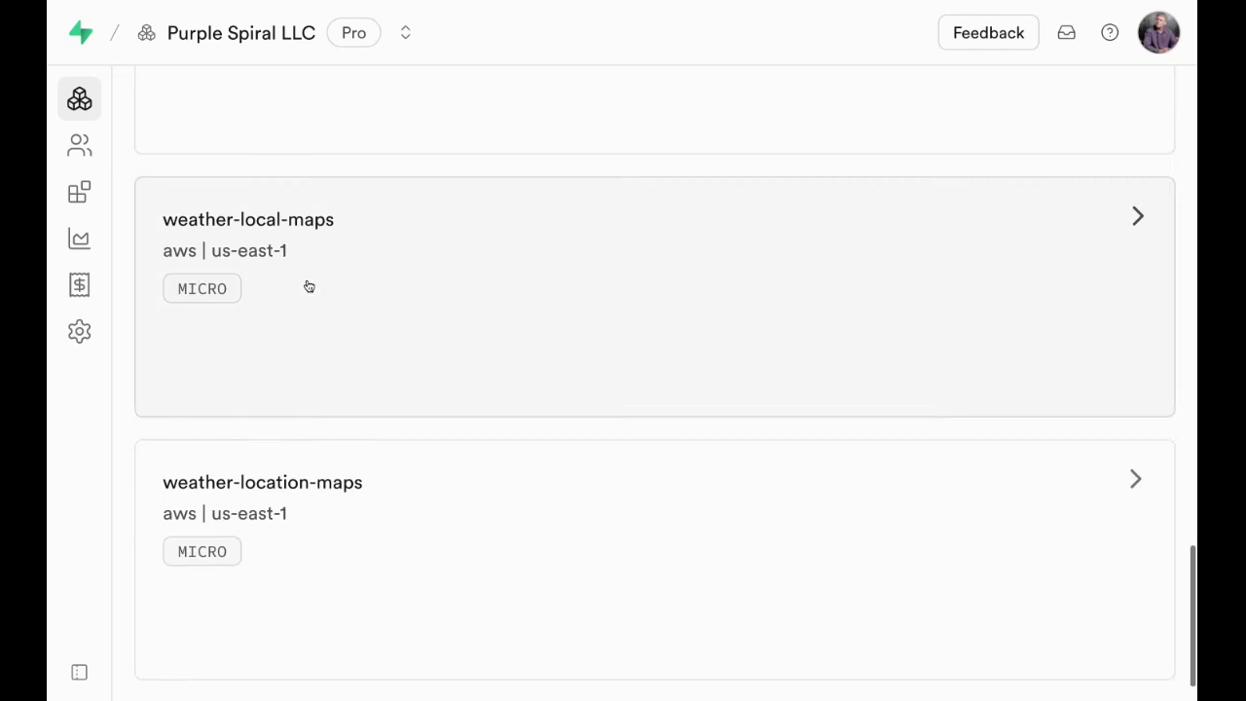
{"action": "scroll", "scroll_direction": "up", "scroll_amount": 3}
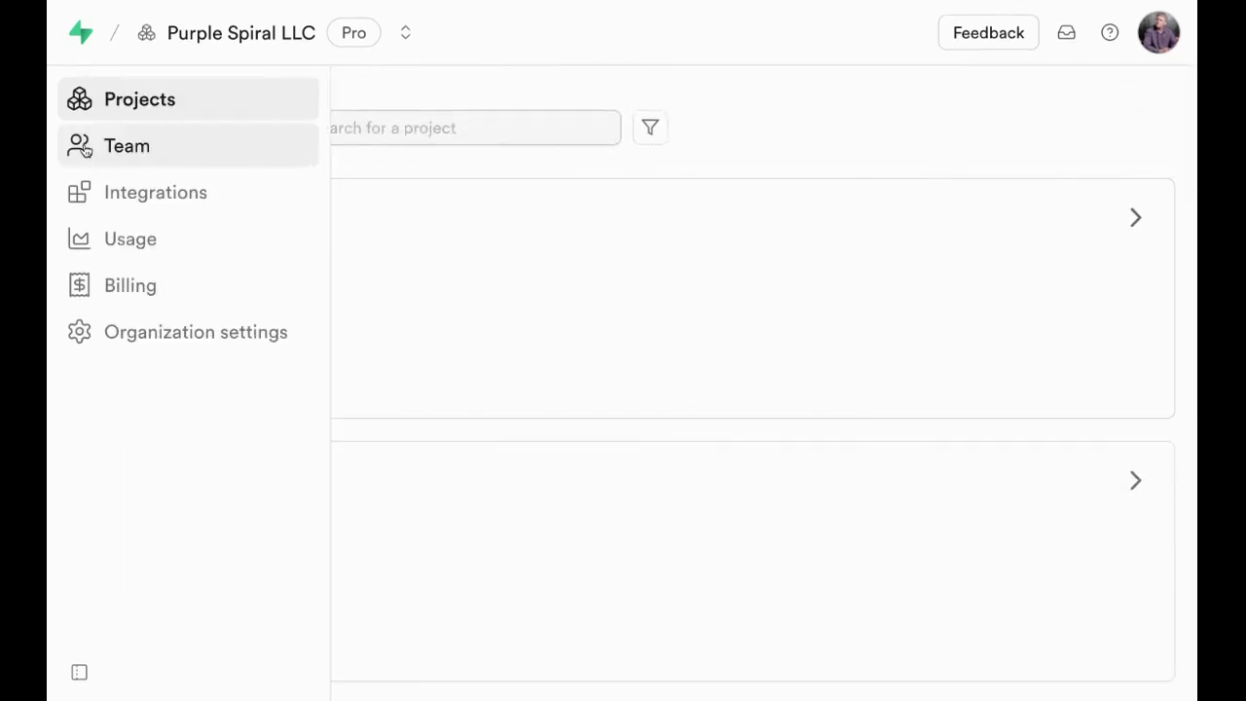
Return to the organization's Team members page to begin an invitation.
{"action": "left_click", "coordinate": [127, 144]}
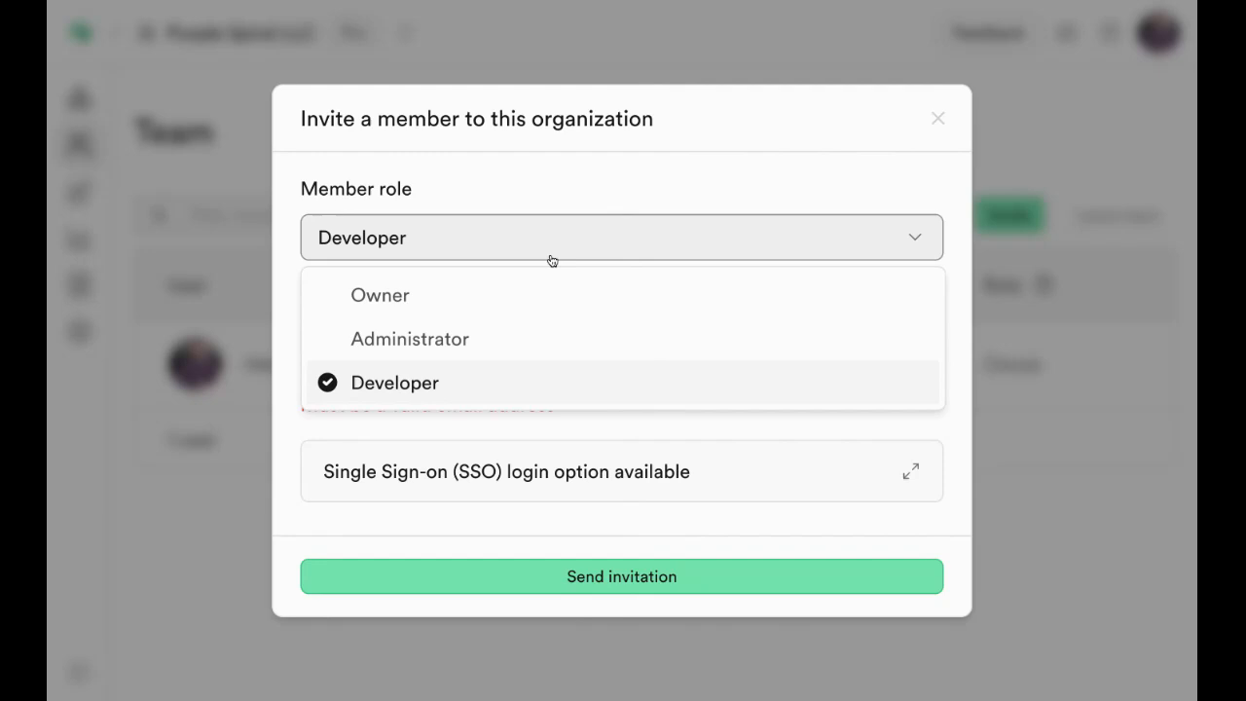
{"action": "mouse_move", "coordinate": [465, 339]}
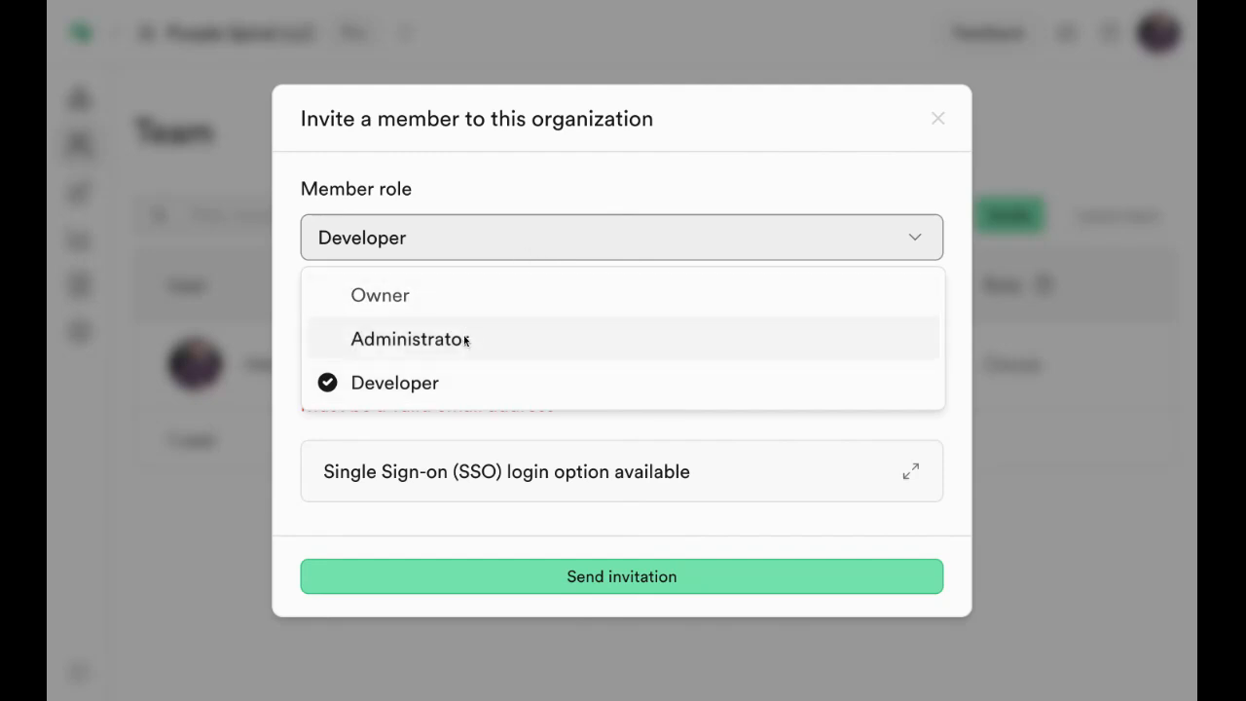
{"action": "mouse_move", "coordinate": [465, 385]}
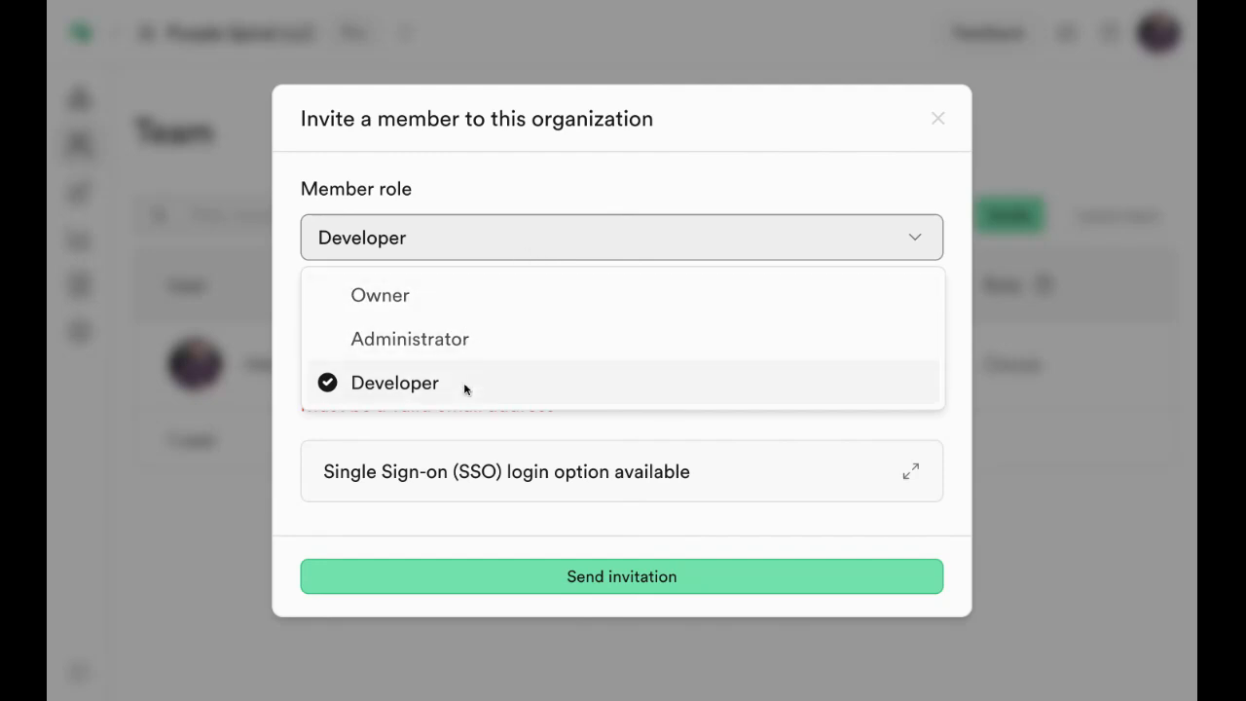
{"action": "mouse_move", "coordinate": [401, 393]}
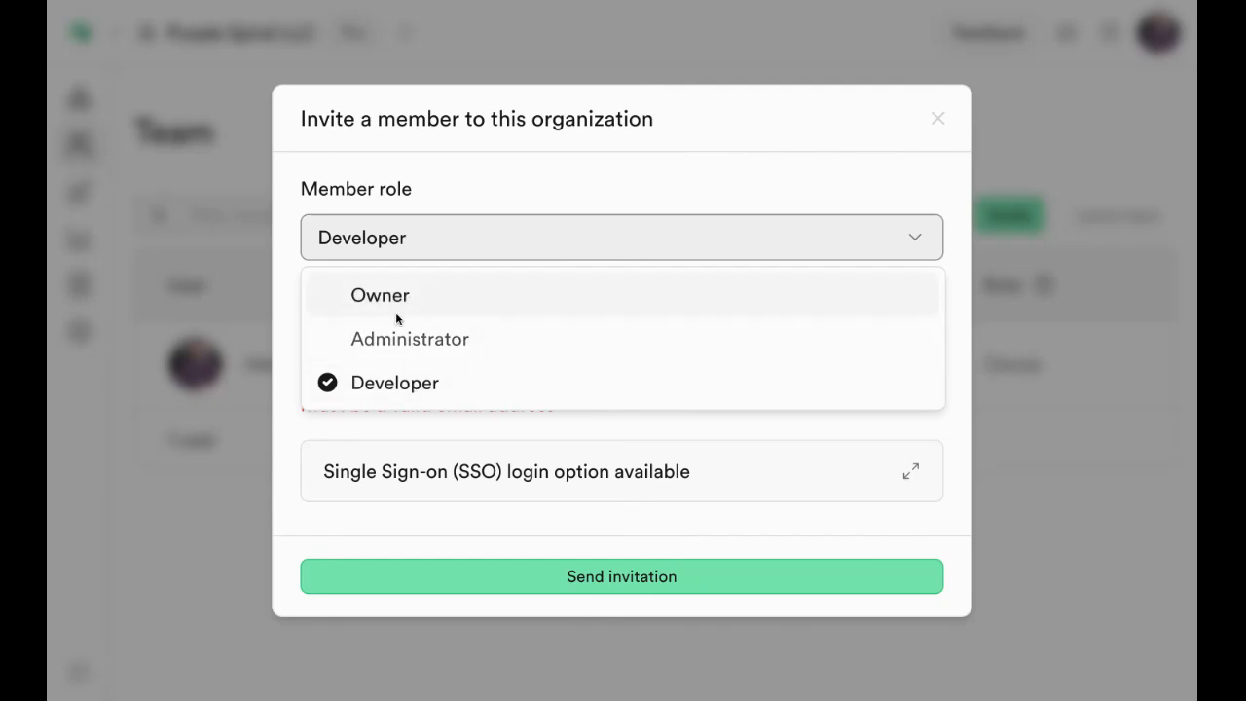
{"action": "mouse_move", "coordinate": [408, 339]}
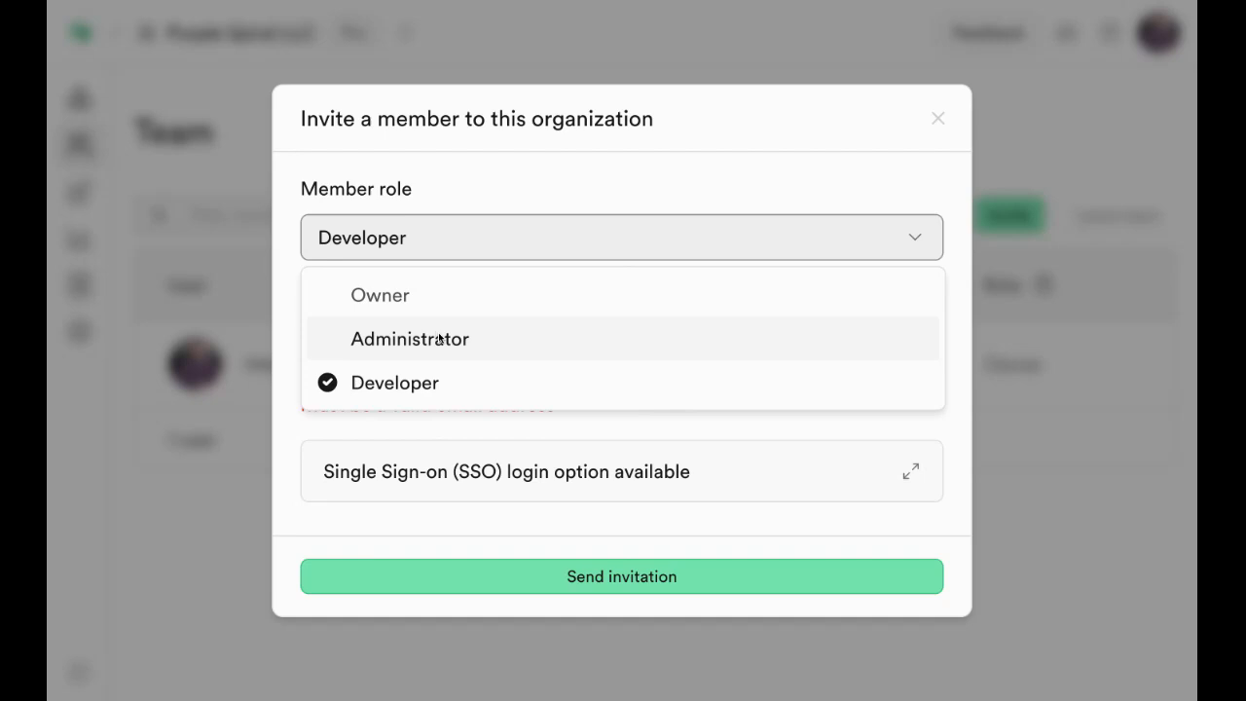
{"action": "mouse_move", "coordinate": [464, 341]}
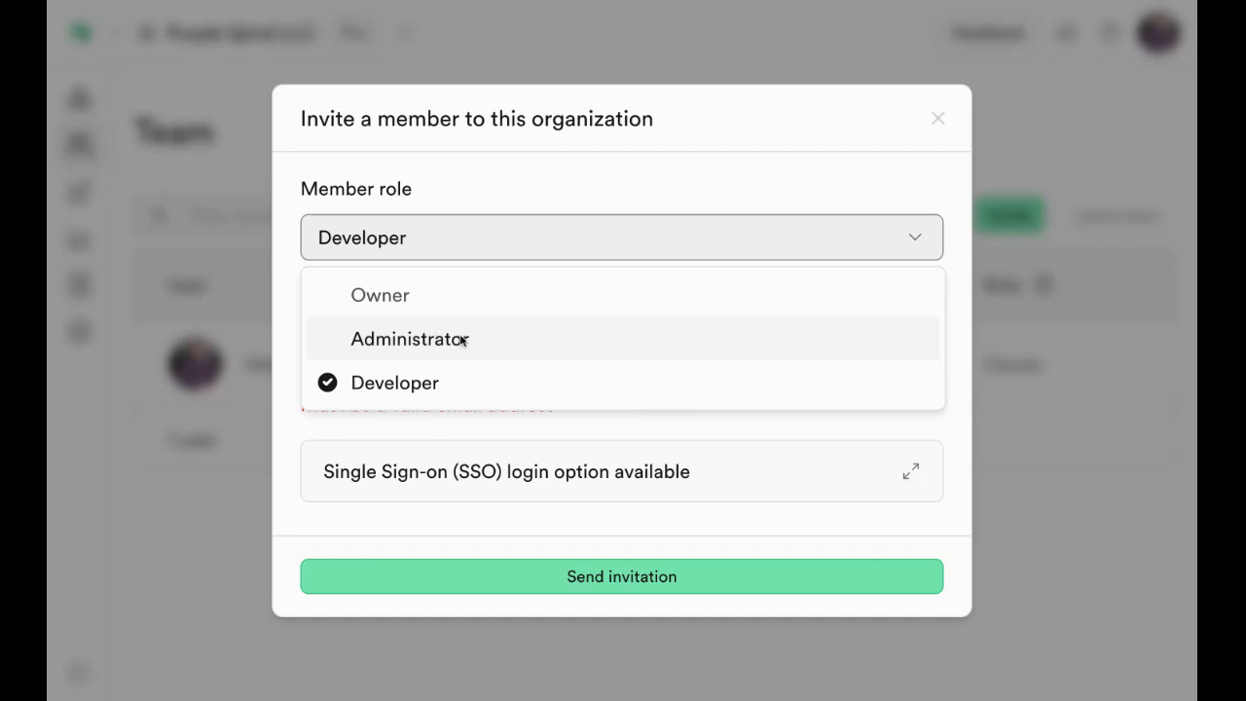
{"action": "mouse_move", "coordinate": [422, 348]}
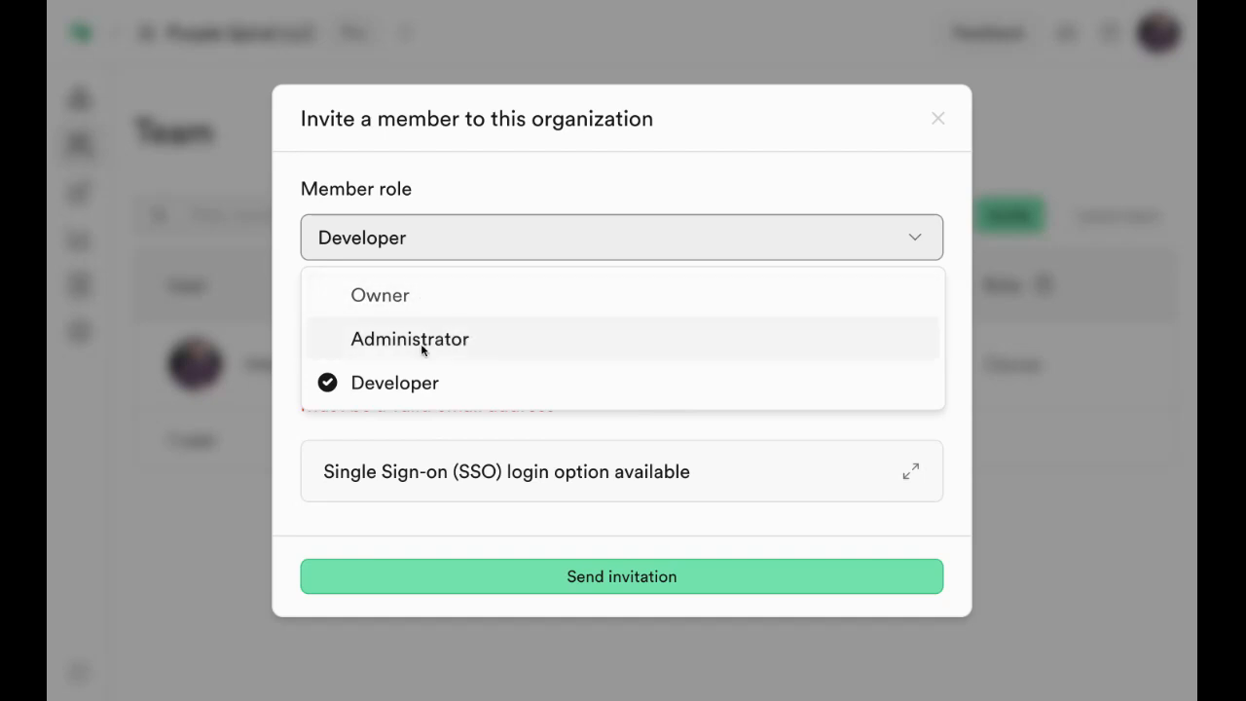
{"action": "mouse_move", "coordinate": [306, 429]}
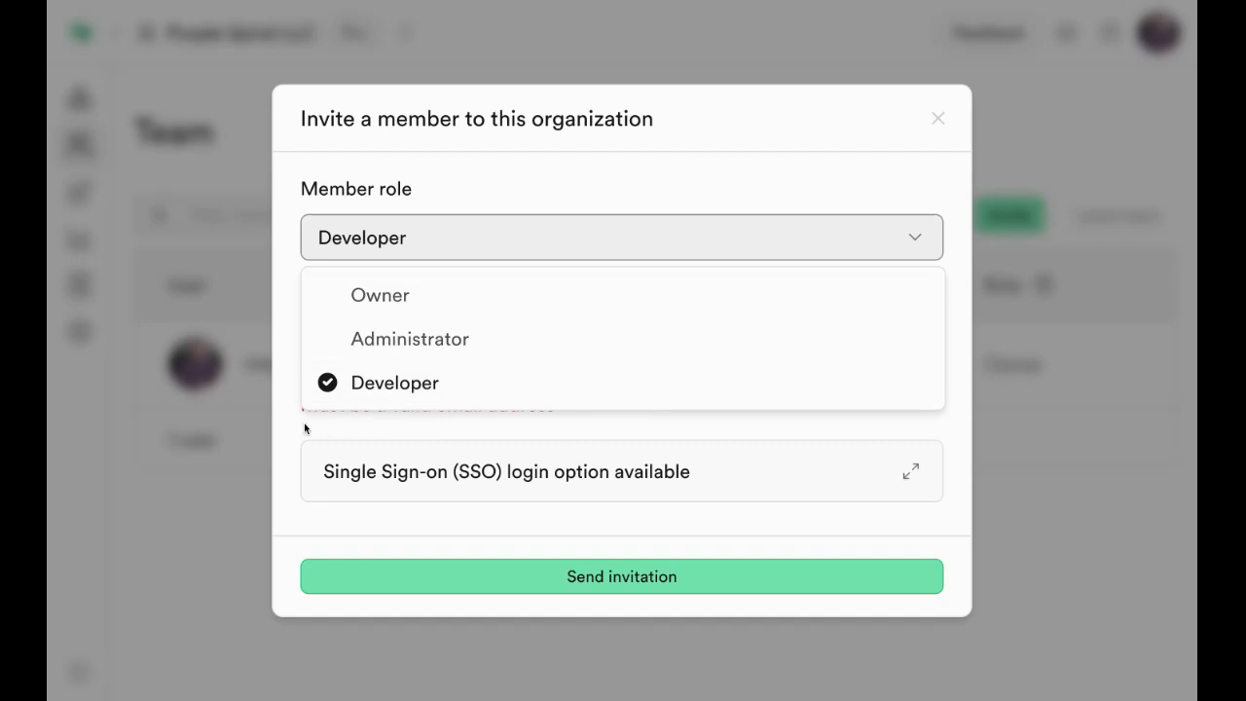
{"action": "mouse_move", "coordinate": [405, 381]}
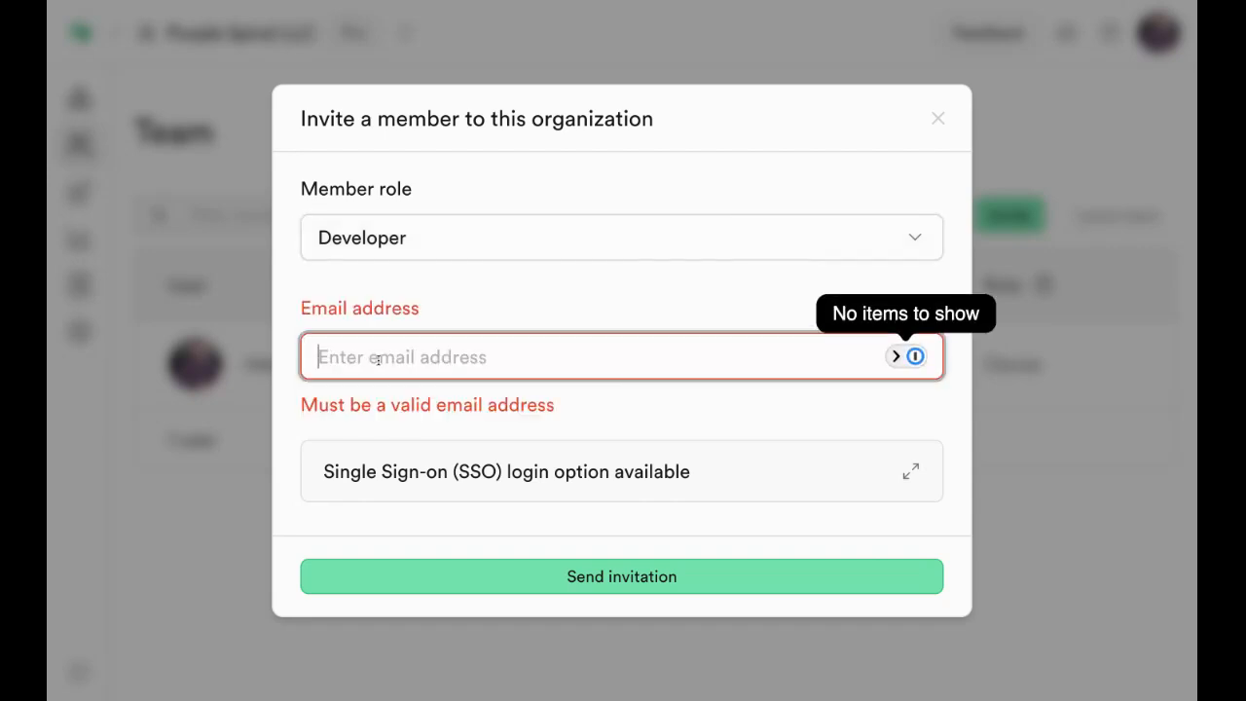
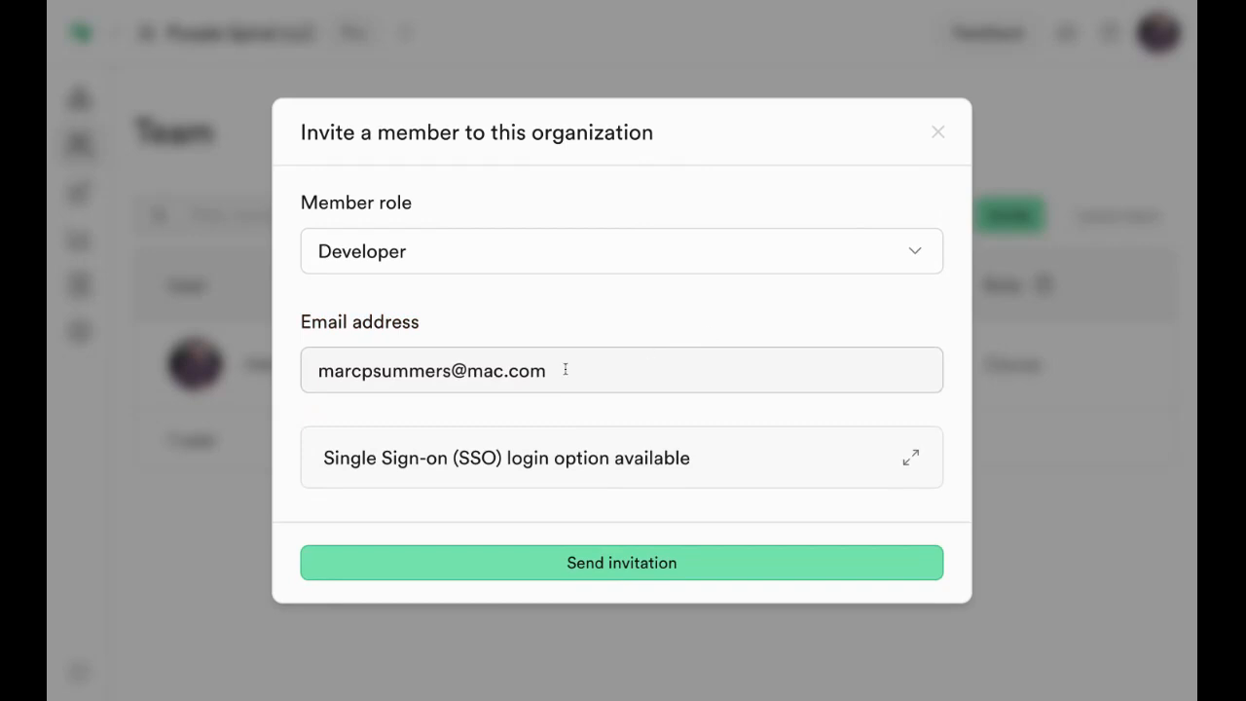
{"action": "mouse_move", "coordinate": [561, 378]}
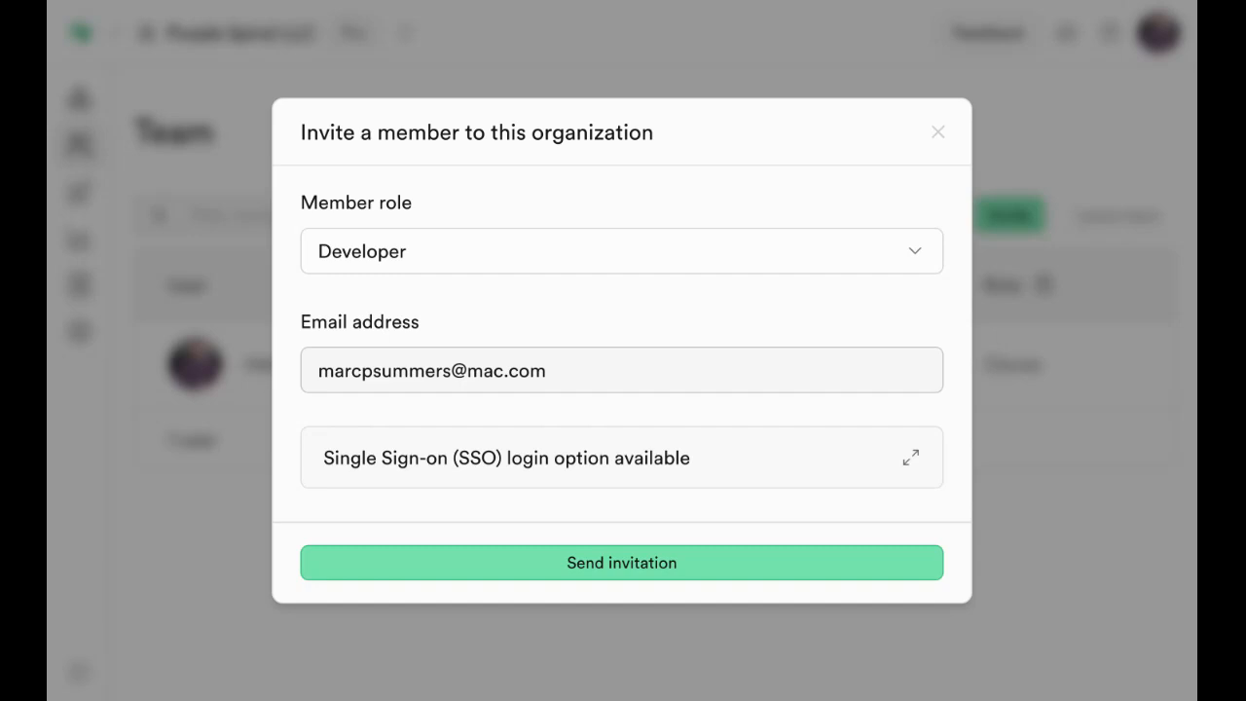
{"action": "mouse_move", "coordinate": [425, 348]}
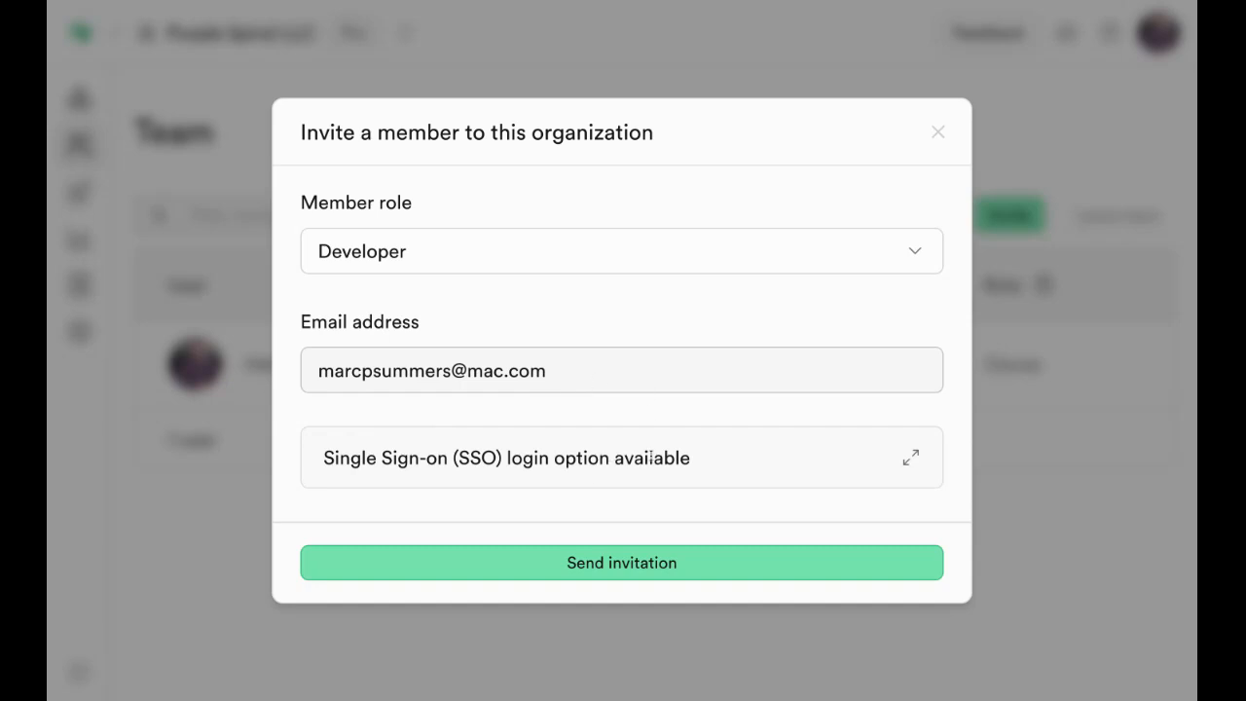
Expand, read and collapse the Single Sign-on (SSO) login note in the invite form.
{"action": "left_click", "coordinate": [909, 457]}
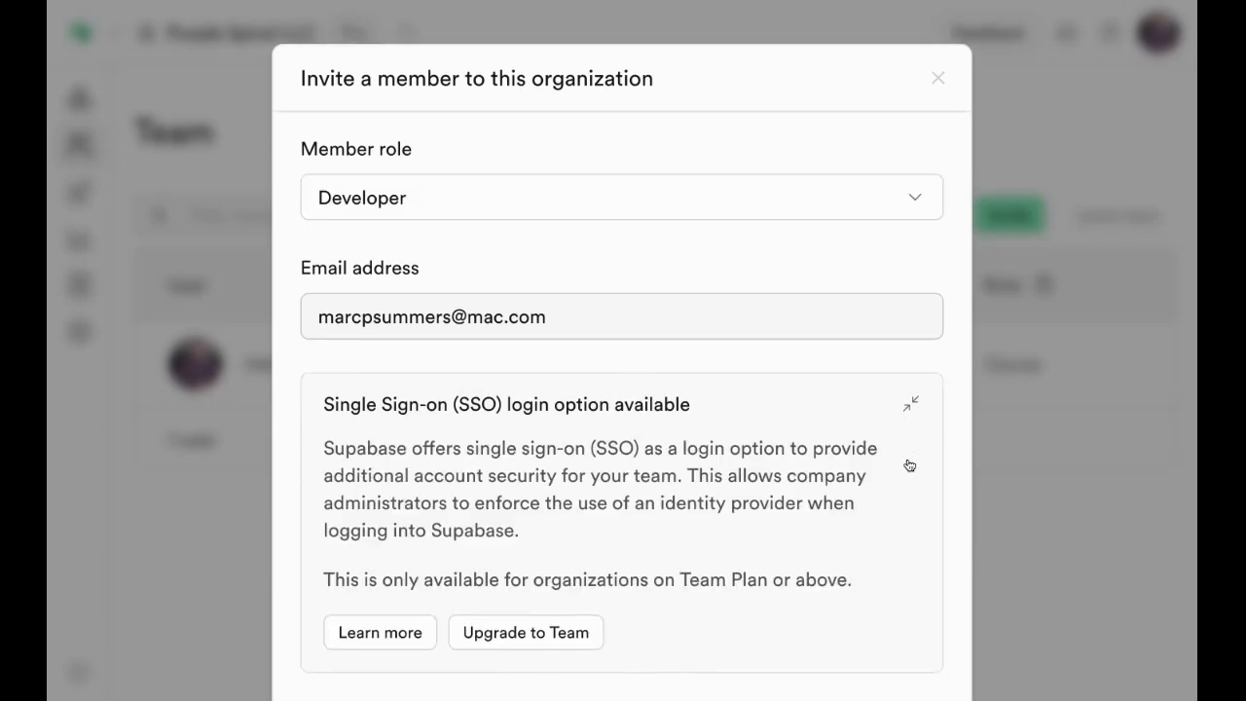
{"action": "scroll", "scroll_direction": "down", "scroll_amount": 3}
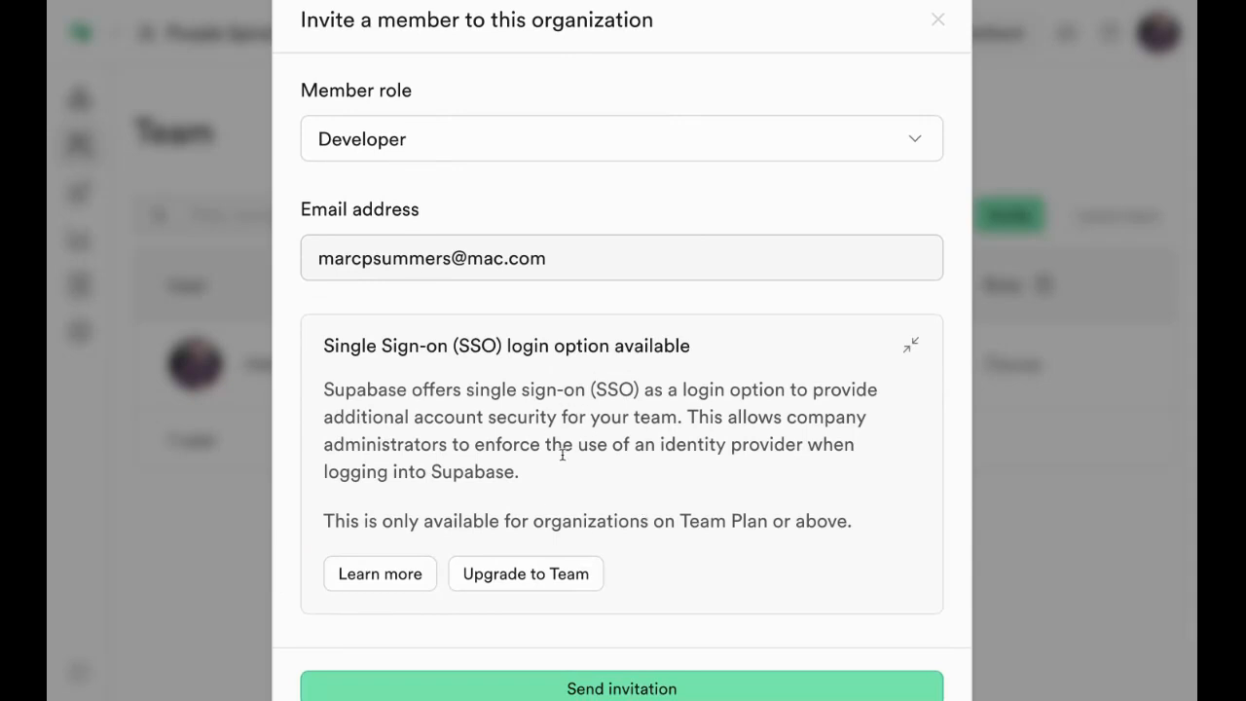
{"action": "mouse_move", "coordinate": [598, 487]}
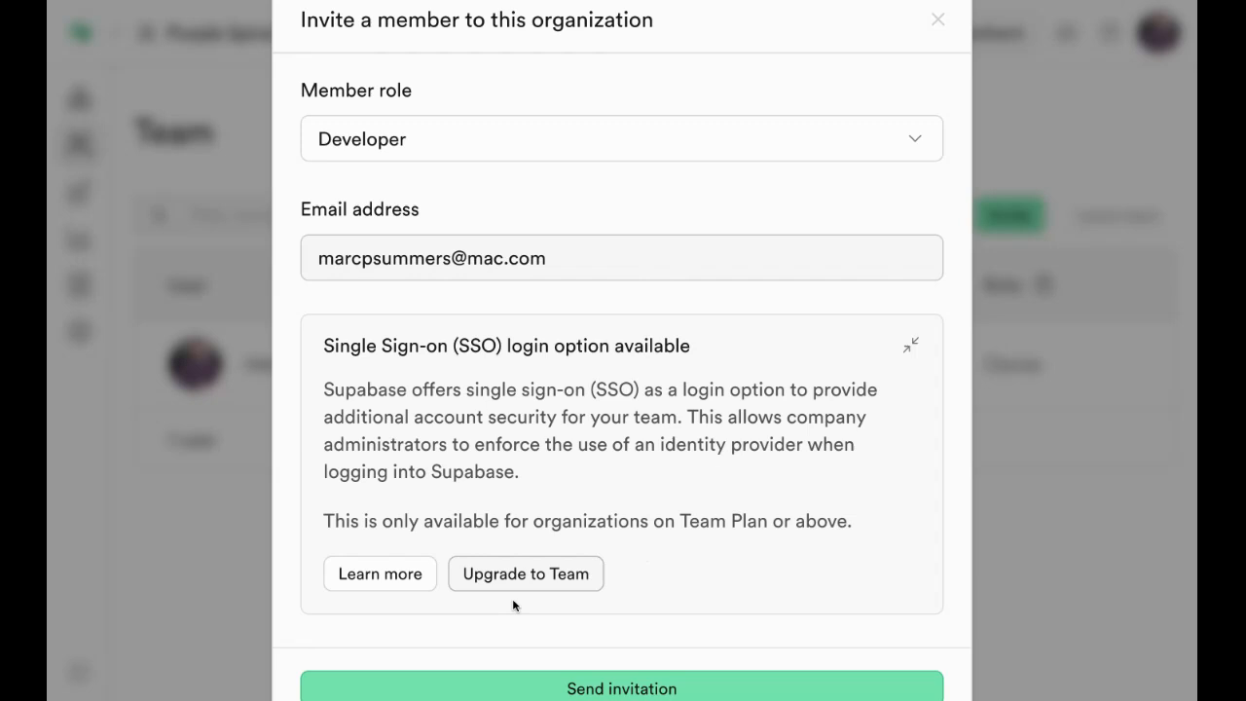
{"action": "mouse_move", "coordinate": [821, 360]}
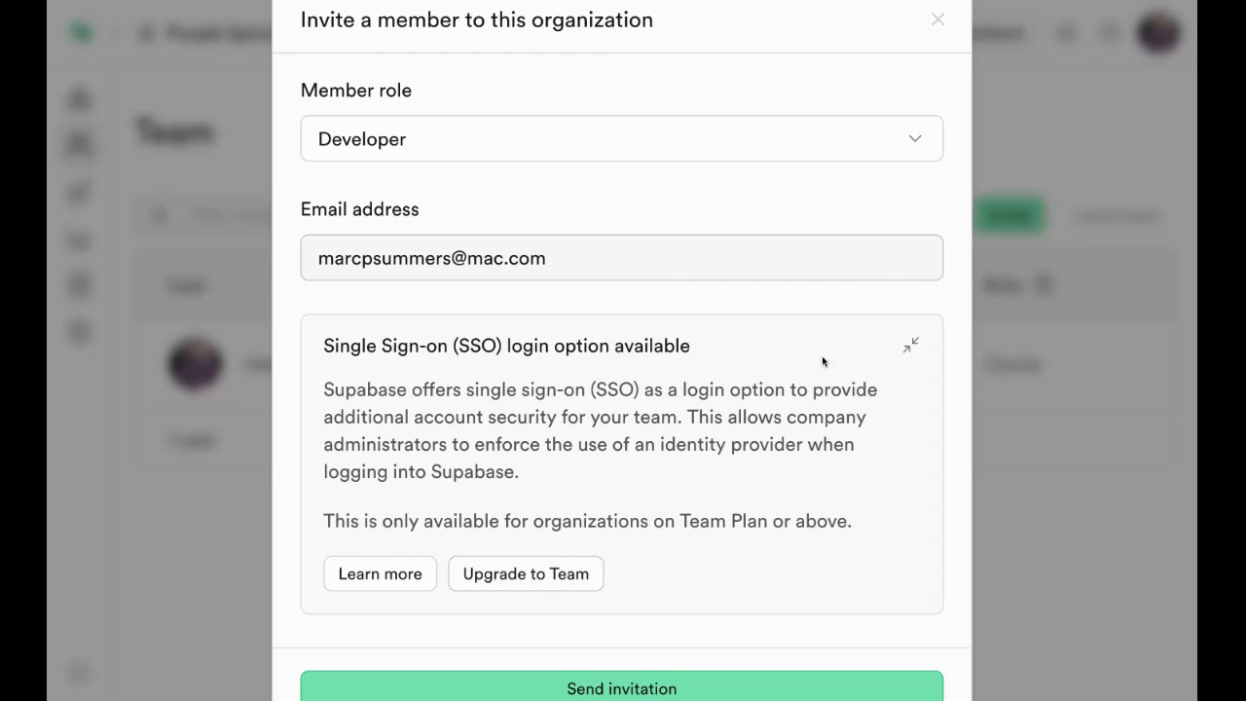
{"action": "left_click", "coordinate": [911, 344]}
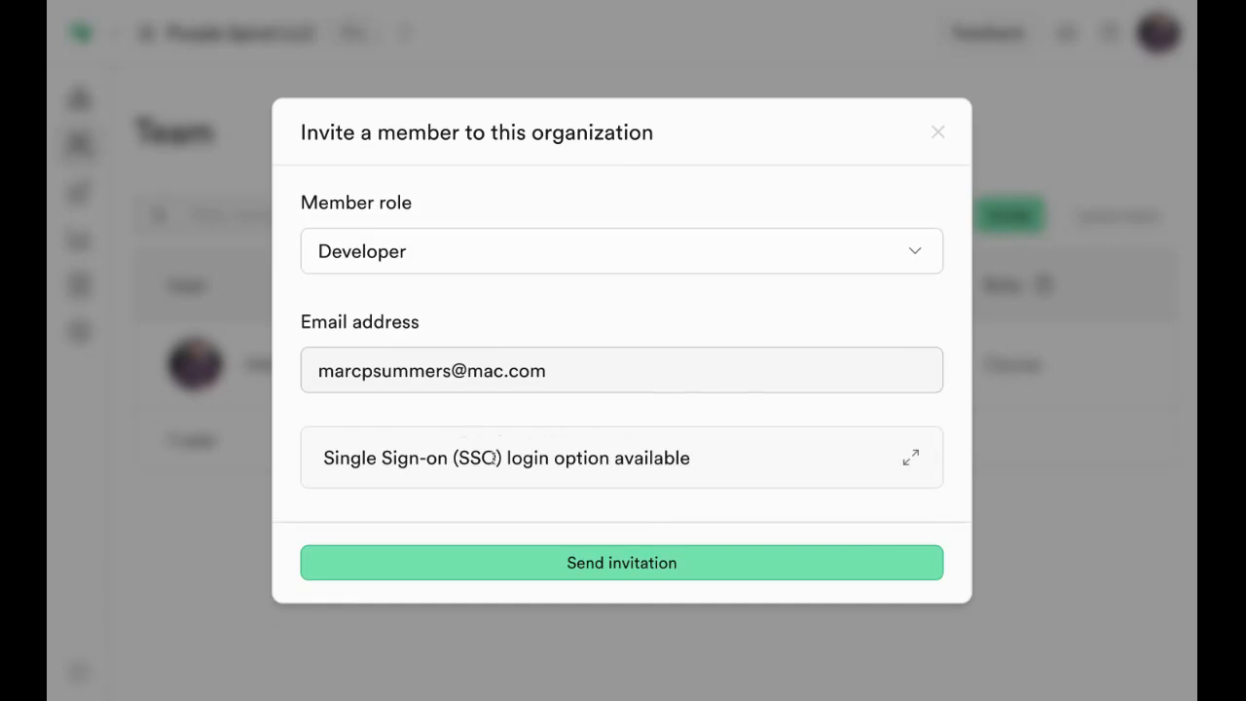
{"action": "mouse_move", "coordinate": [506, 430]}
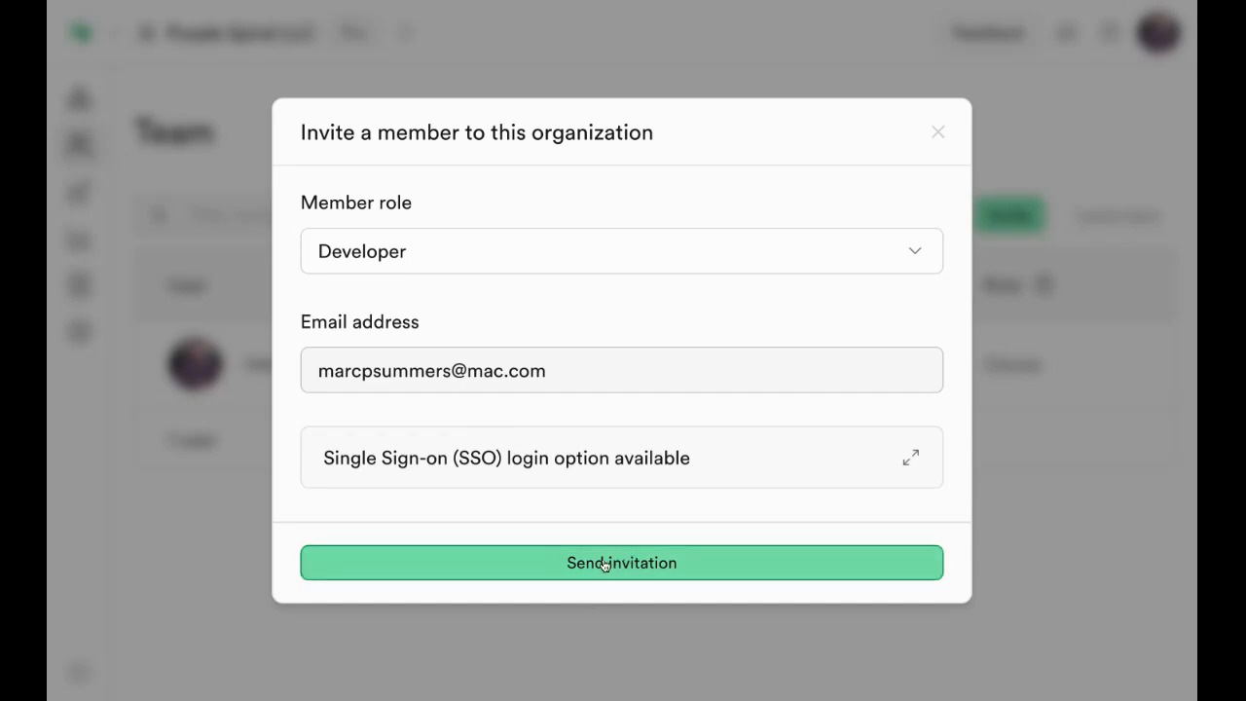
Send the invitation, hit the 'already in organization' error, and resend to the corrected address as Developer.
{"action": "left_click", "coordinate": [621, 563]}
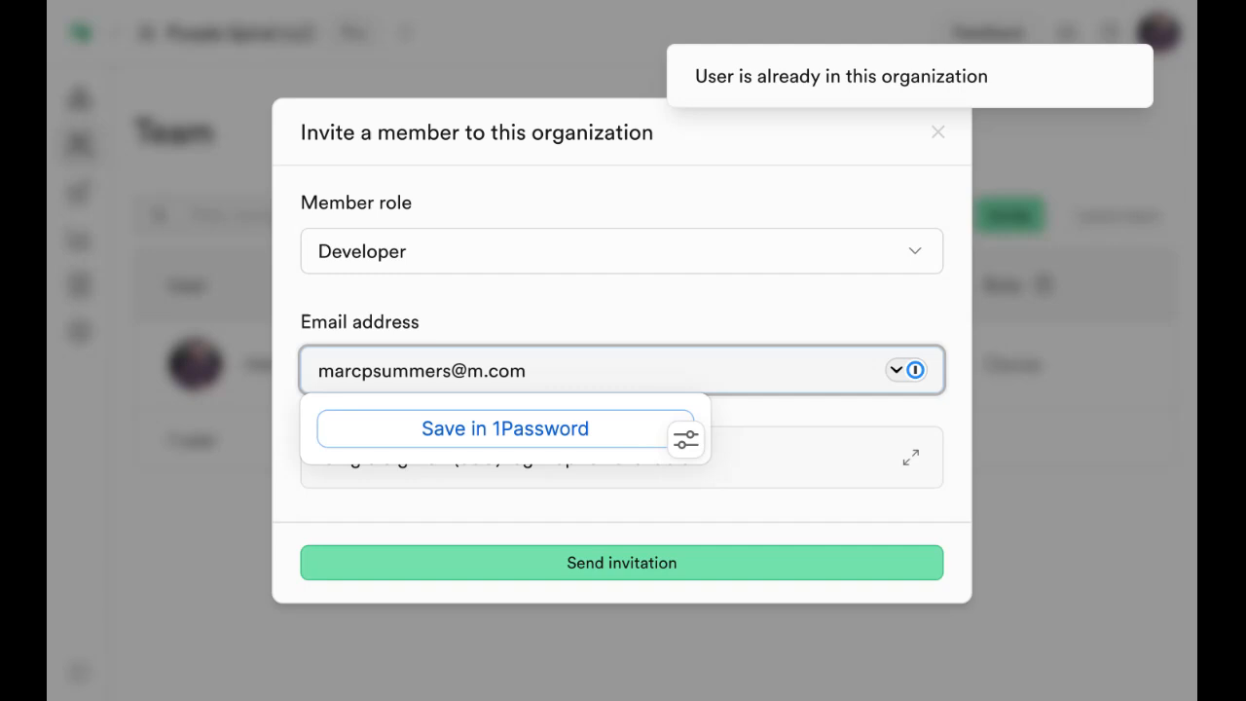
{"action": "left_click", "coordinate": [619, 560]}
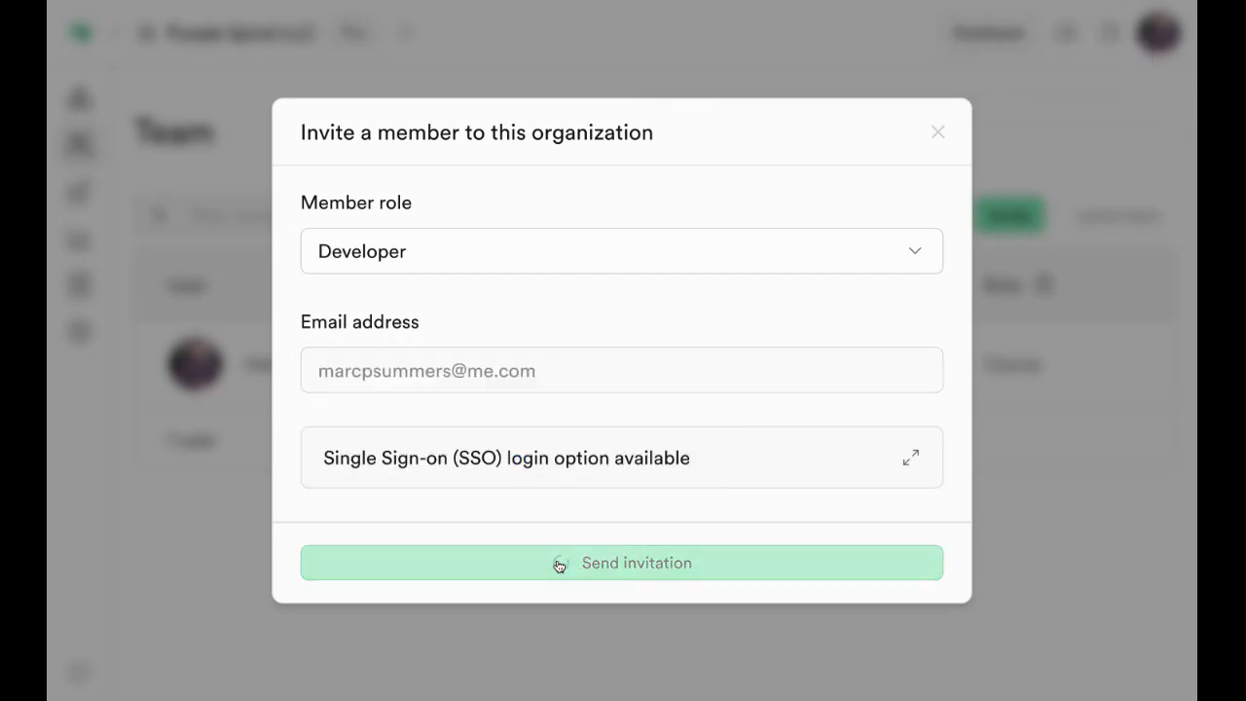
{"action": "left_click", "coordinate": [621, 563]}
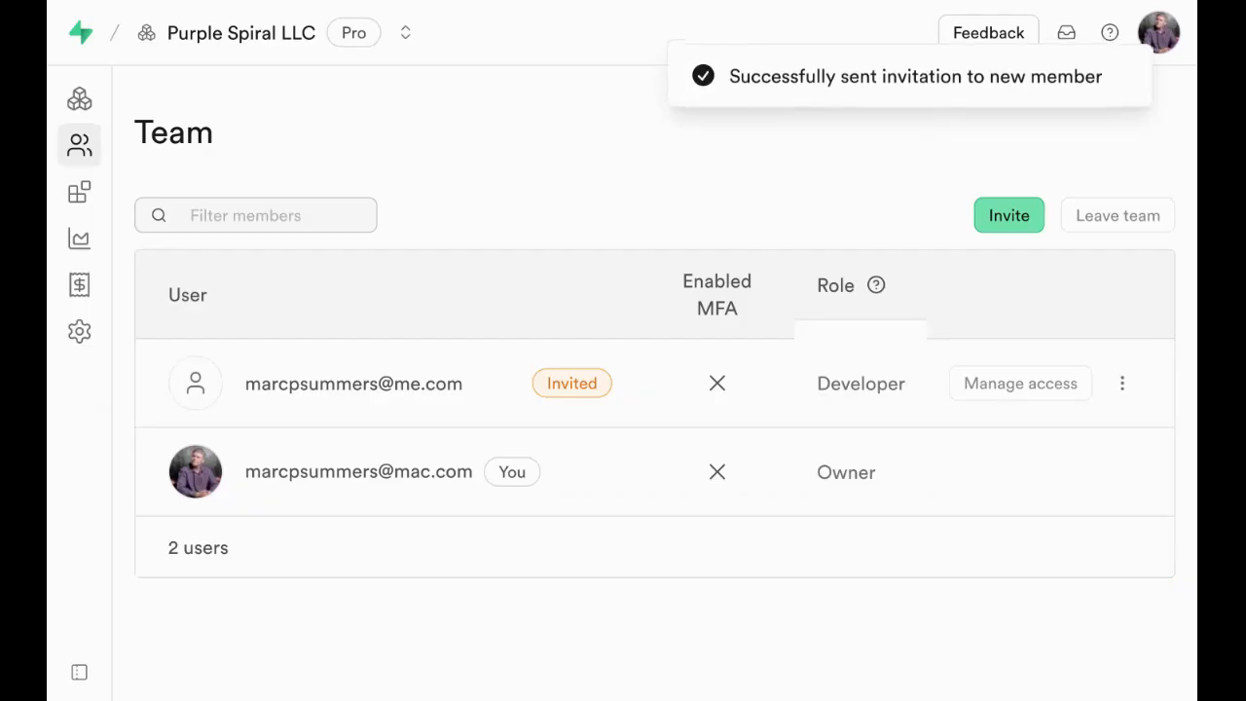
{"action": "mouse_move", "coordinate": [496, 428]}
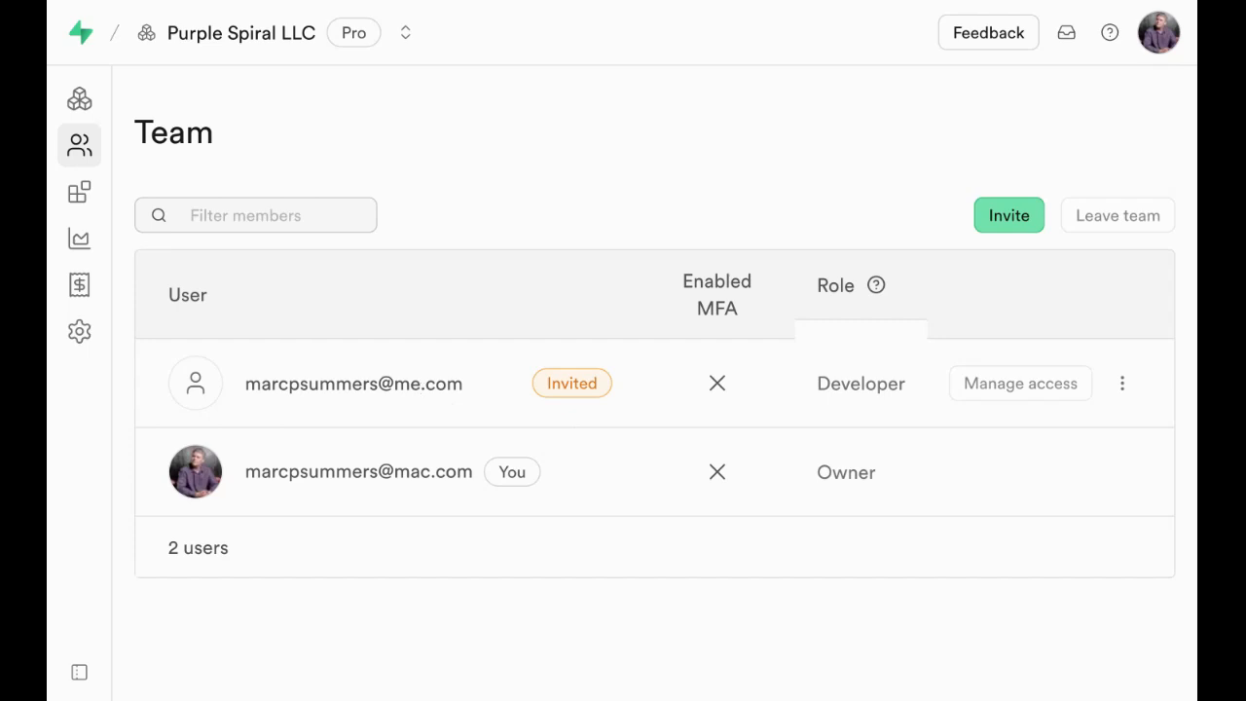
{"action": "mouse_move", "coordinate": [587, 413]}
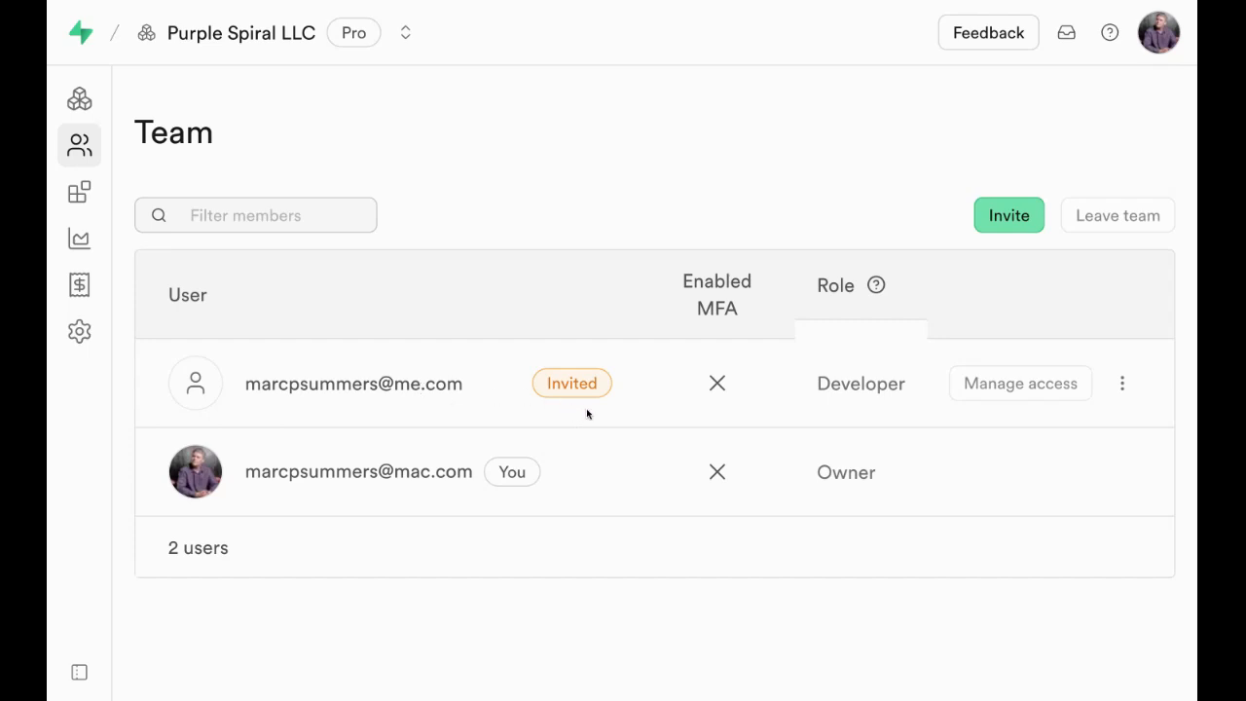
{"action": "mouse_move", "coordinate": [640, 430]}
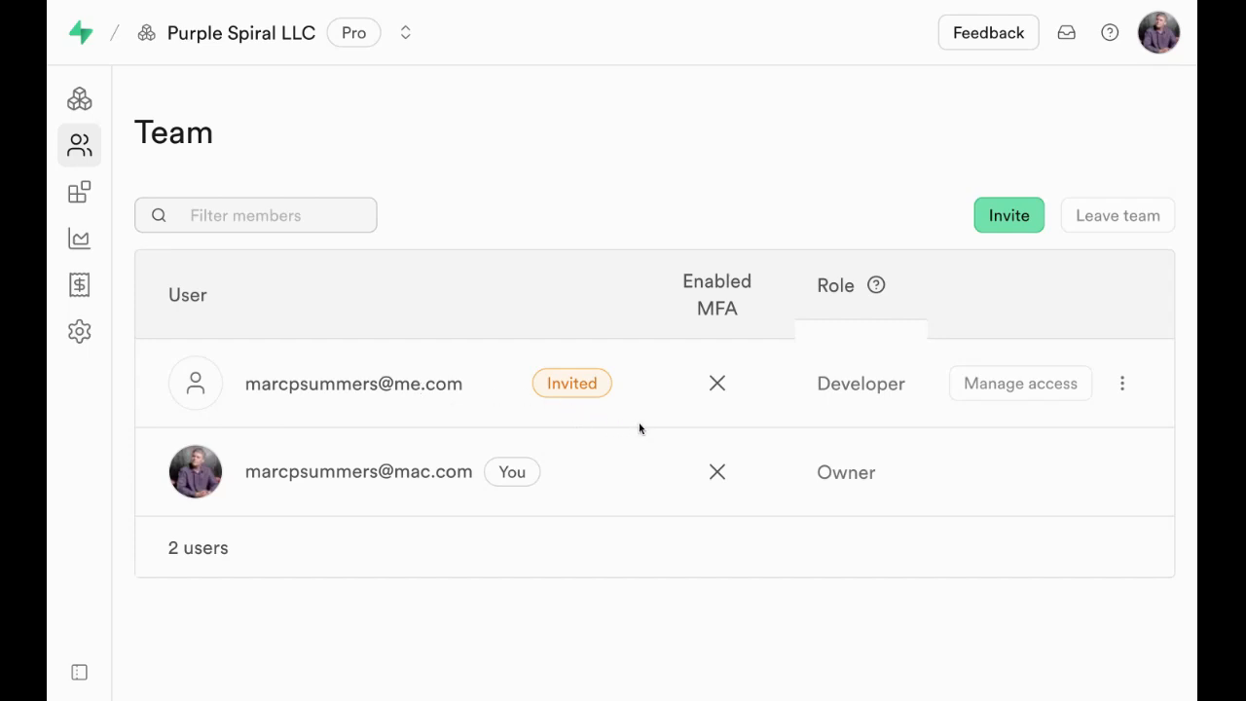
{"action": "left_click", "coordinate": [1121, 381]}
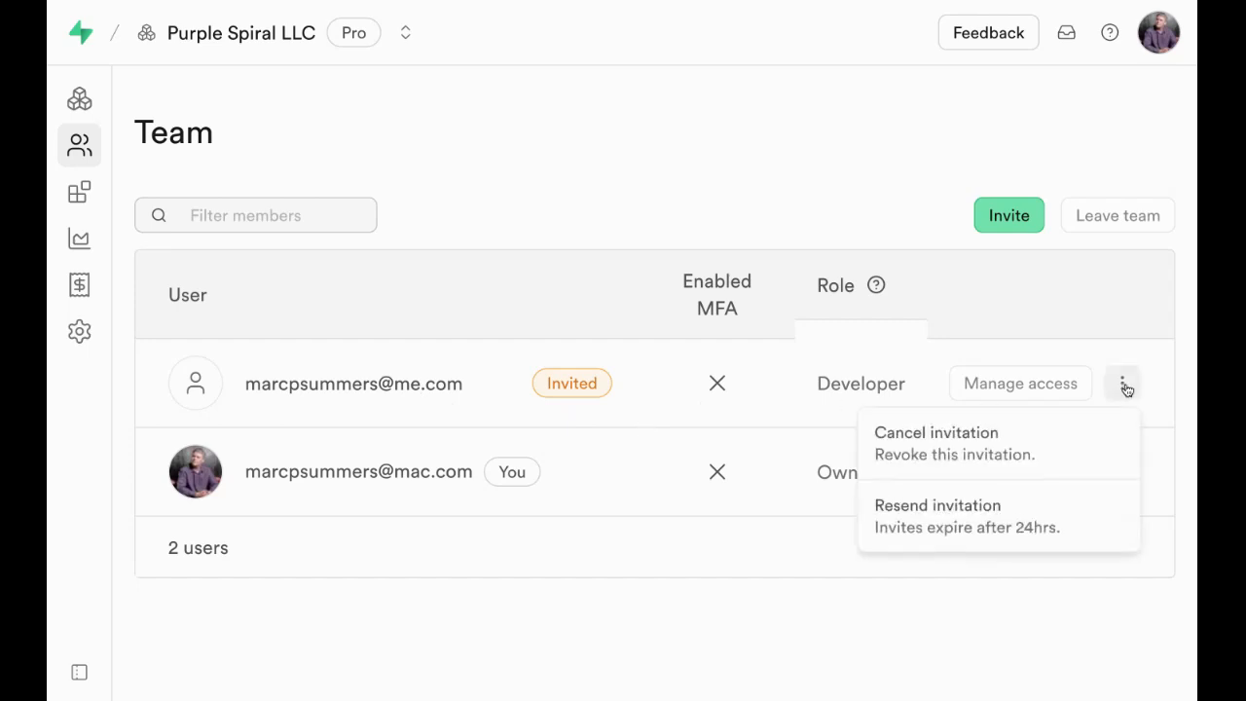
{"action": "mouse_move", "coordinate": [1121, 382]}
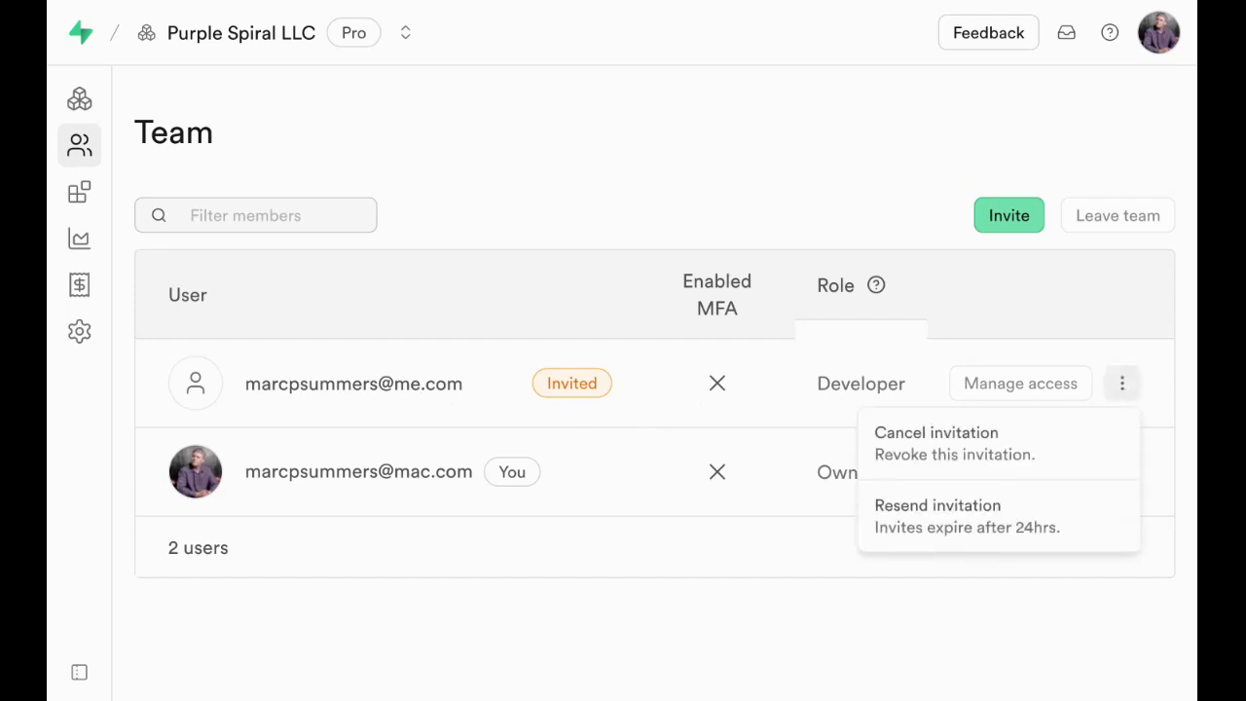
{"action": "mouse_move", "coordinate": [1062, 432]}
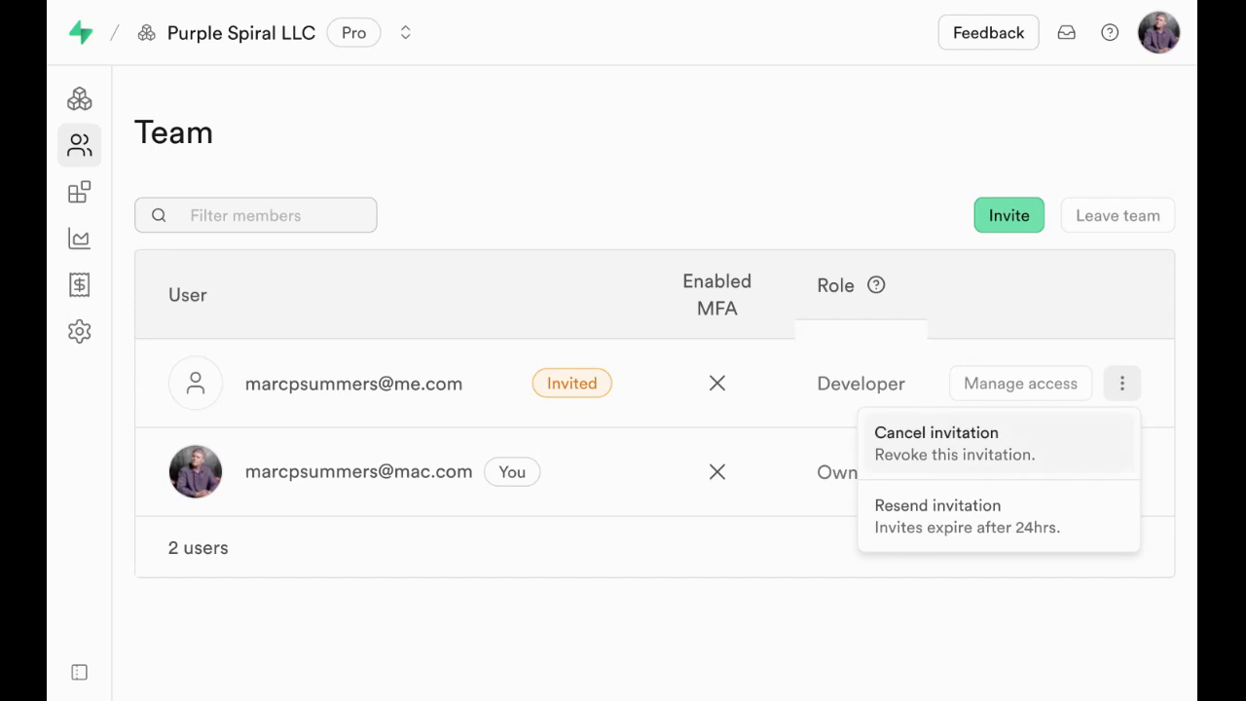
{"action": "mouse_move", "coordinate": [959, 411]}
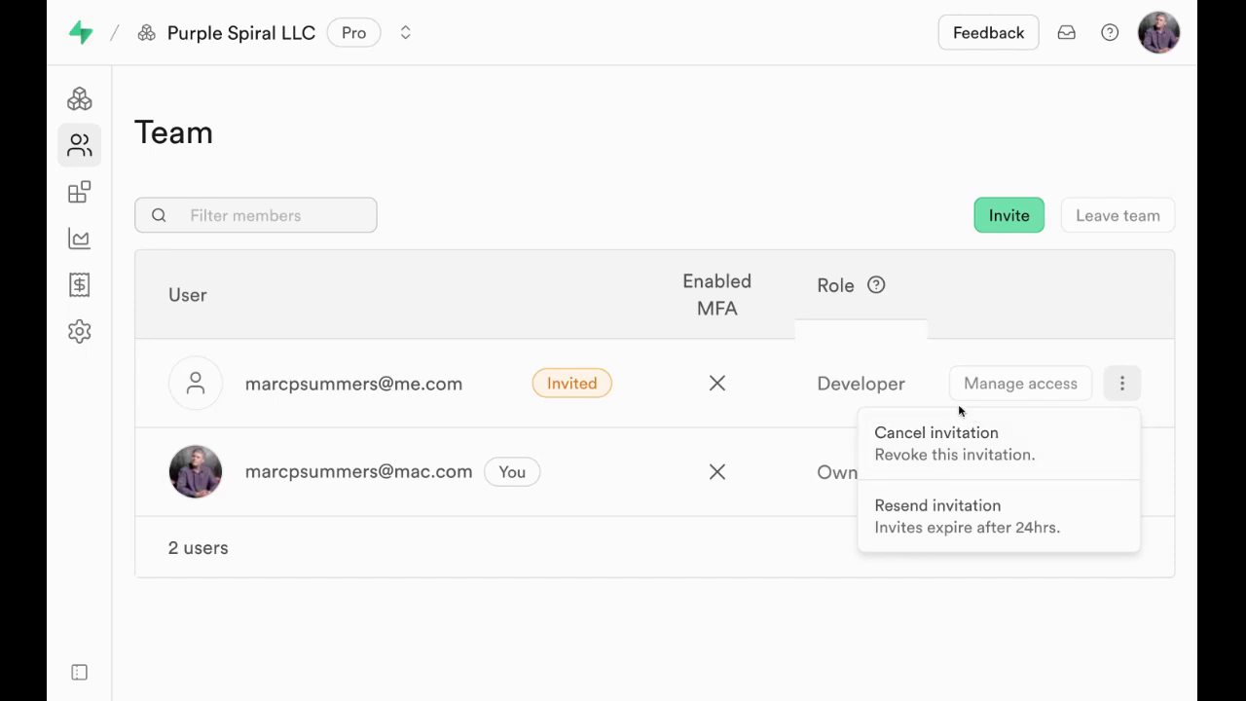
{"action": "mouse_move", "coordinate": [955, 506]}
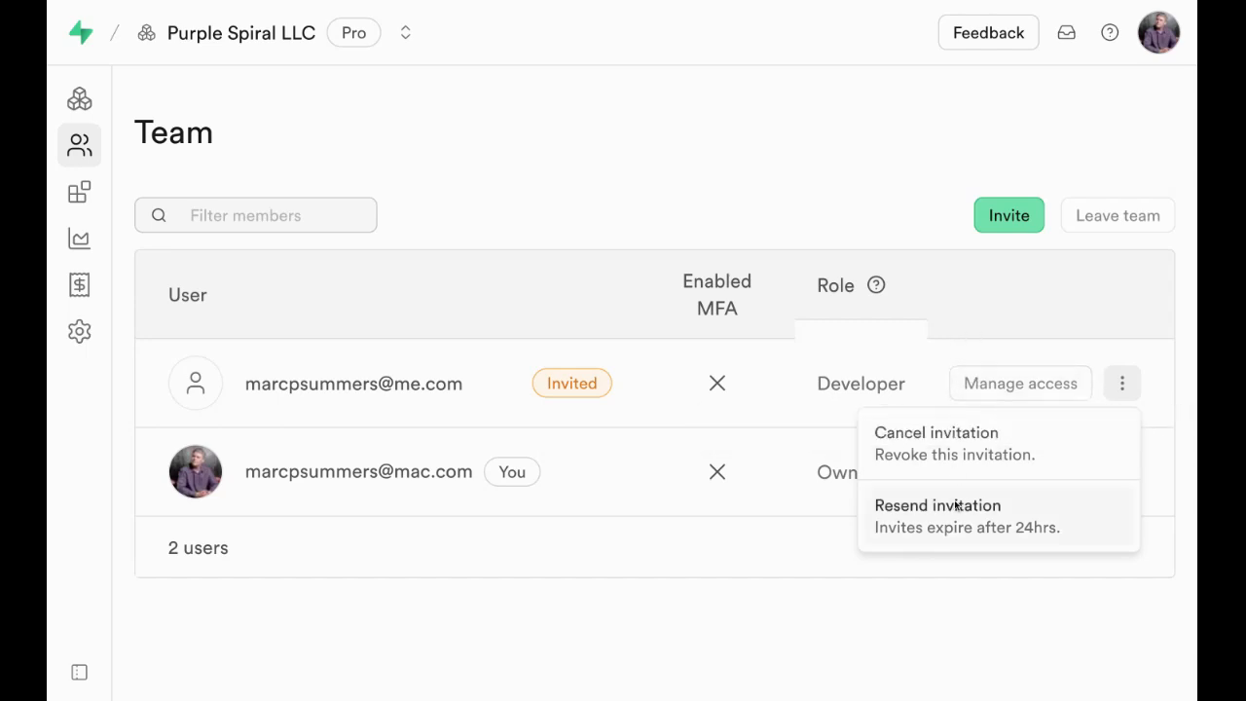
{"action": "mouse_move", "coordinate": [977, 531]}
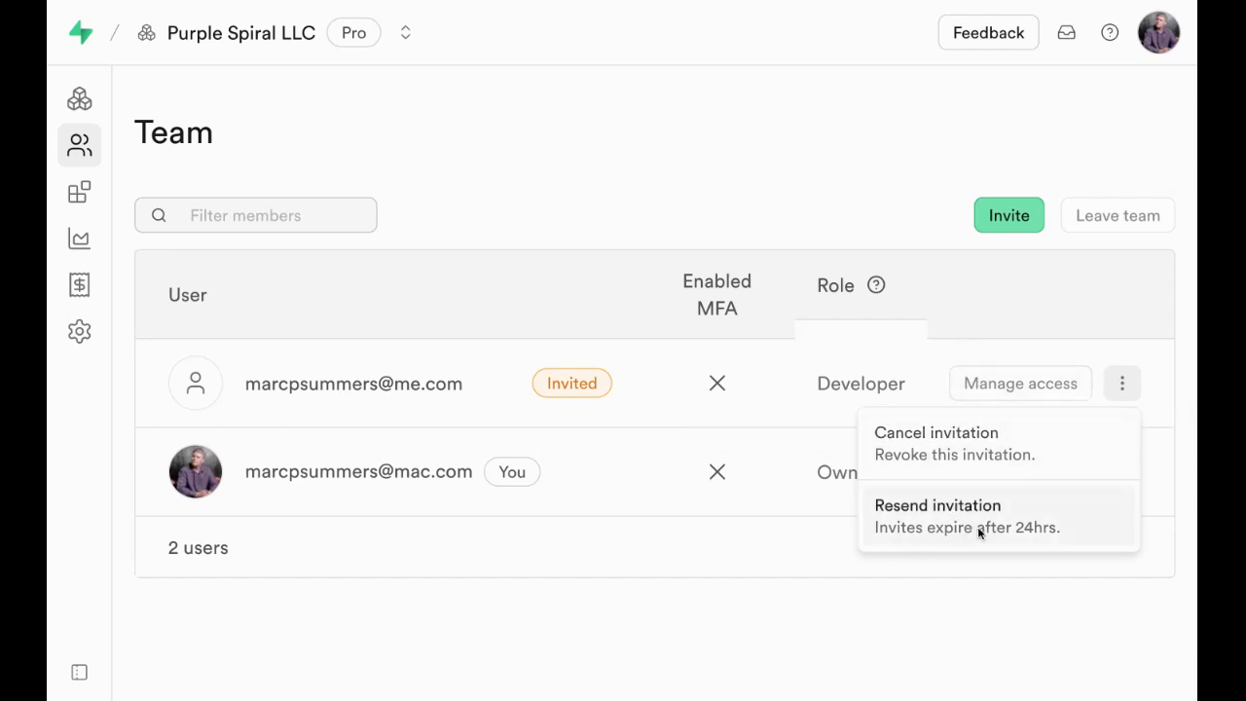
{"action": "left_click", "coordinate": [689, 557]}
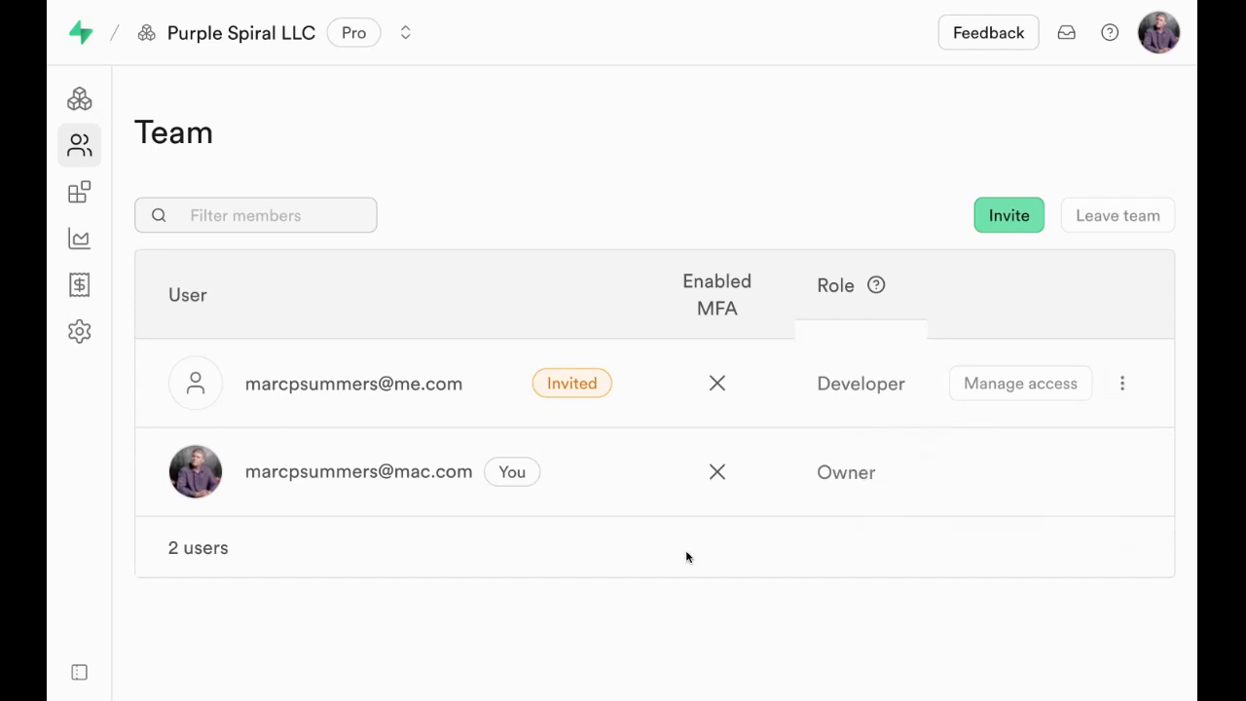
{"action": "mouse_move", "coordinate": [623, 541]}
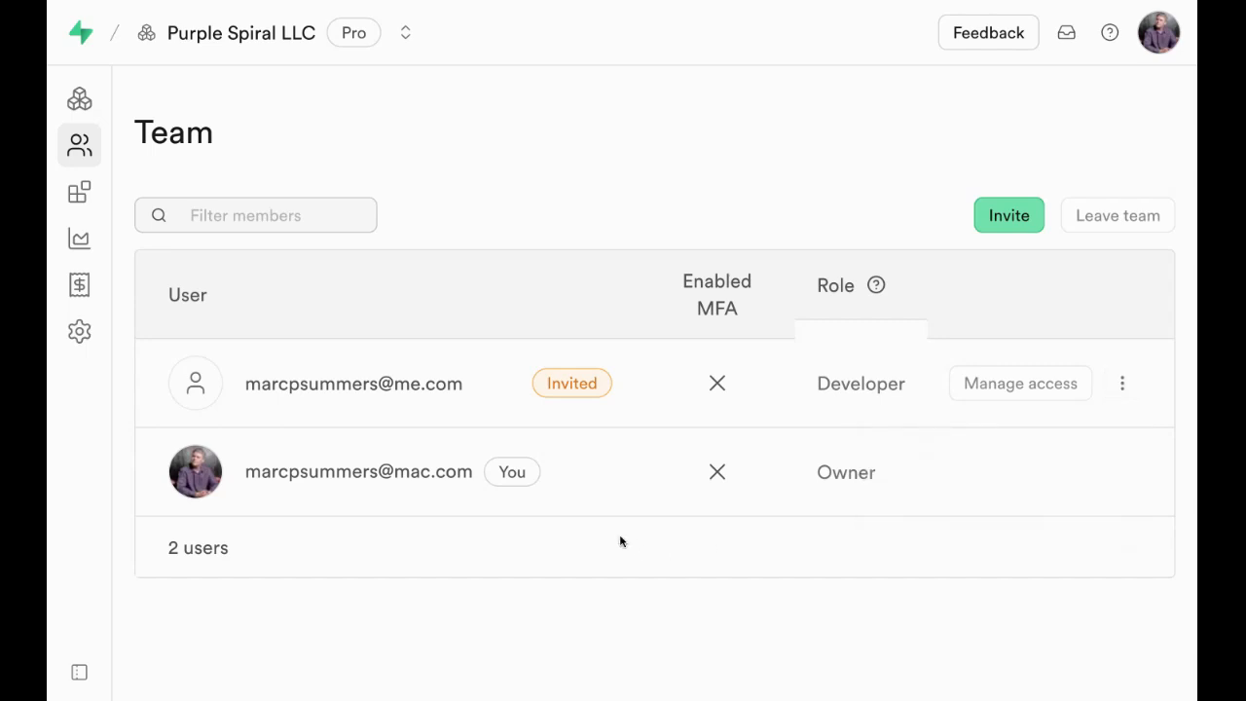
{"action": "mouse_move", "coordinate": [677, 455]}
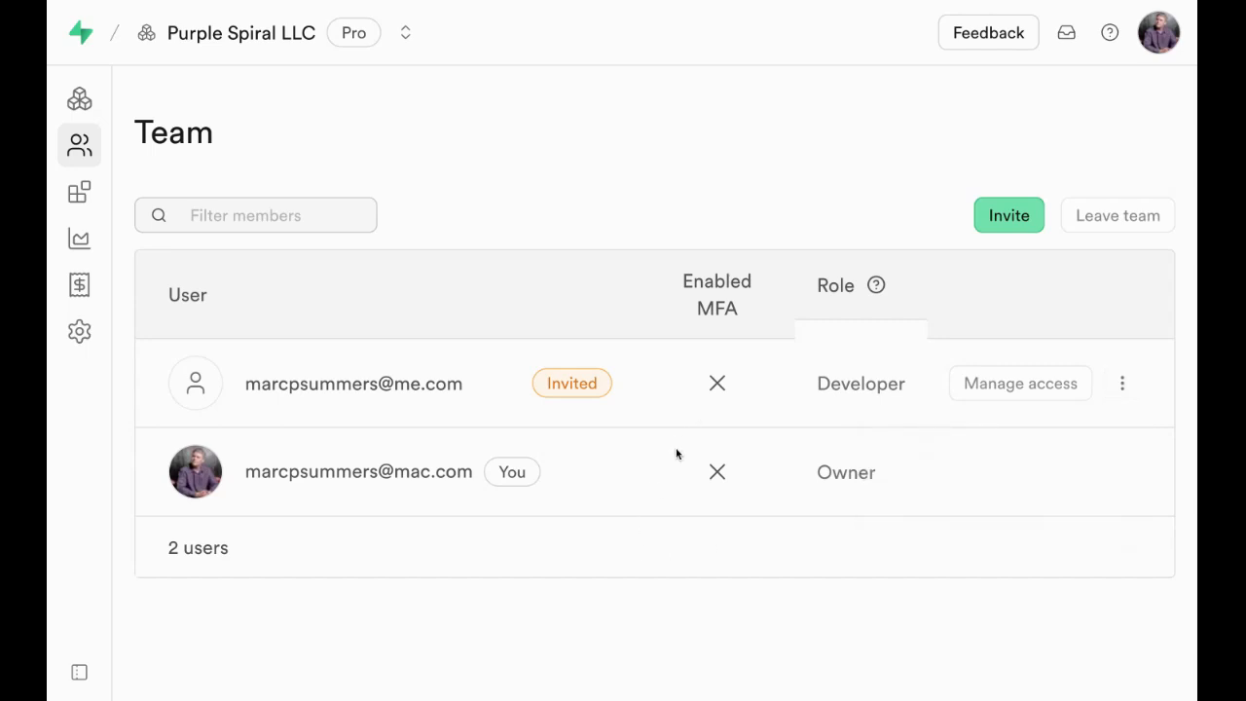
{"action": "mouse_move", "coordinate": [605, 498]}
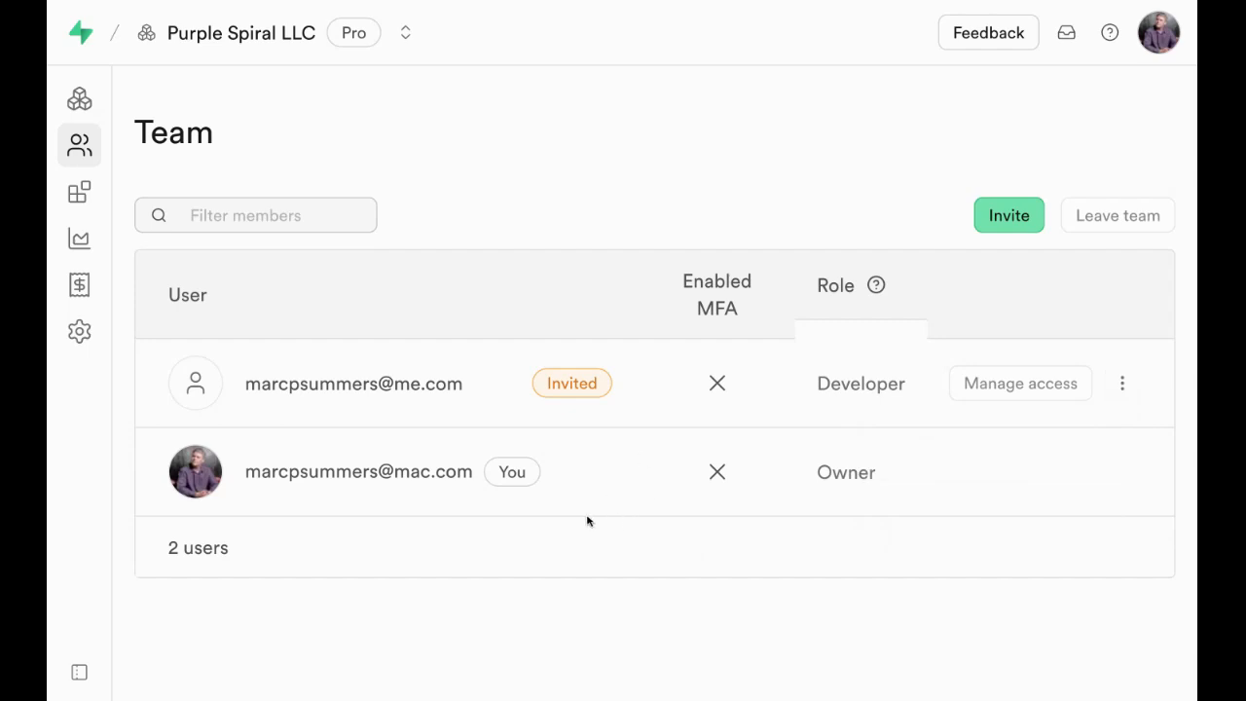
{"action": "mouse_move", "coordinate": [542, 555]}
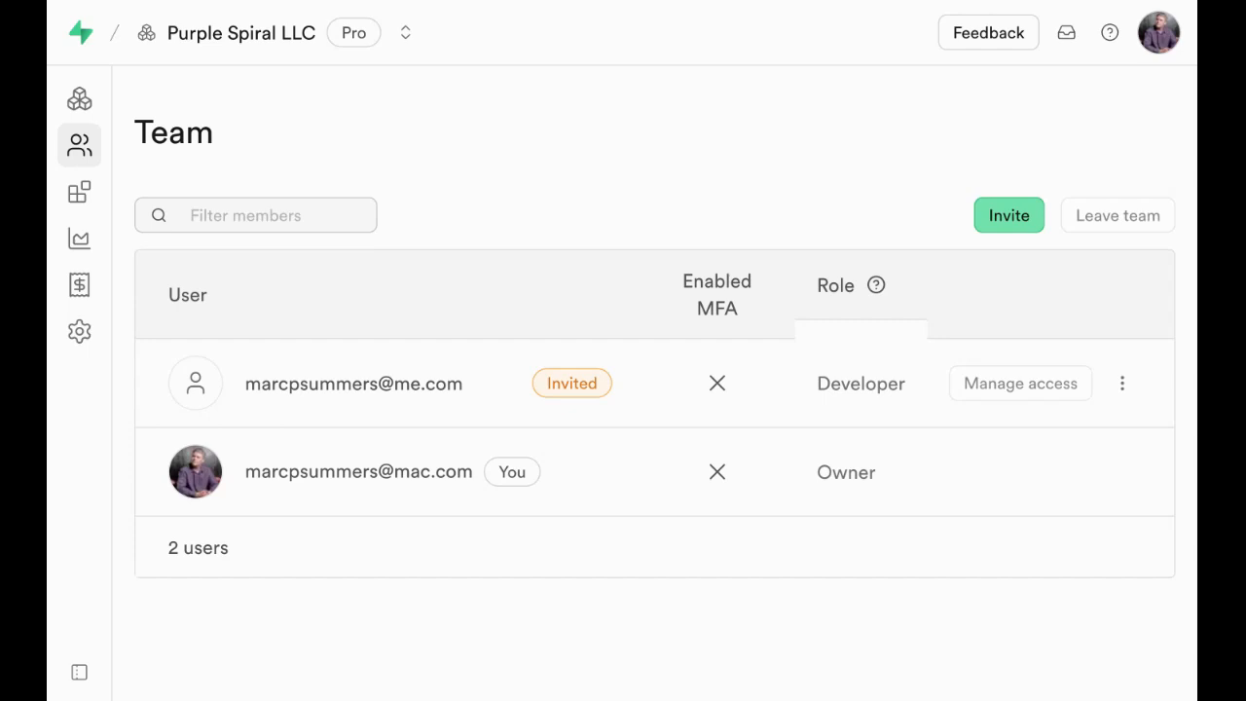
{"action": "mouse_move", "coordinate": [609, 237]}
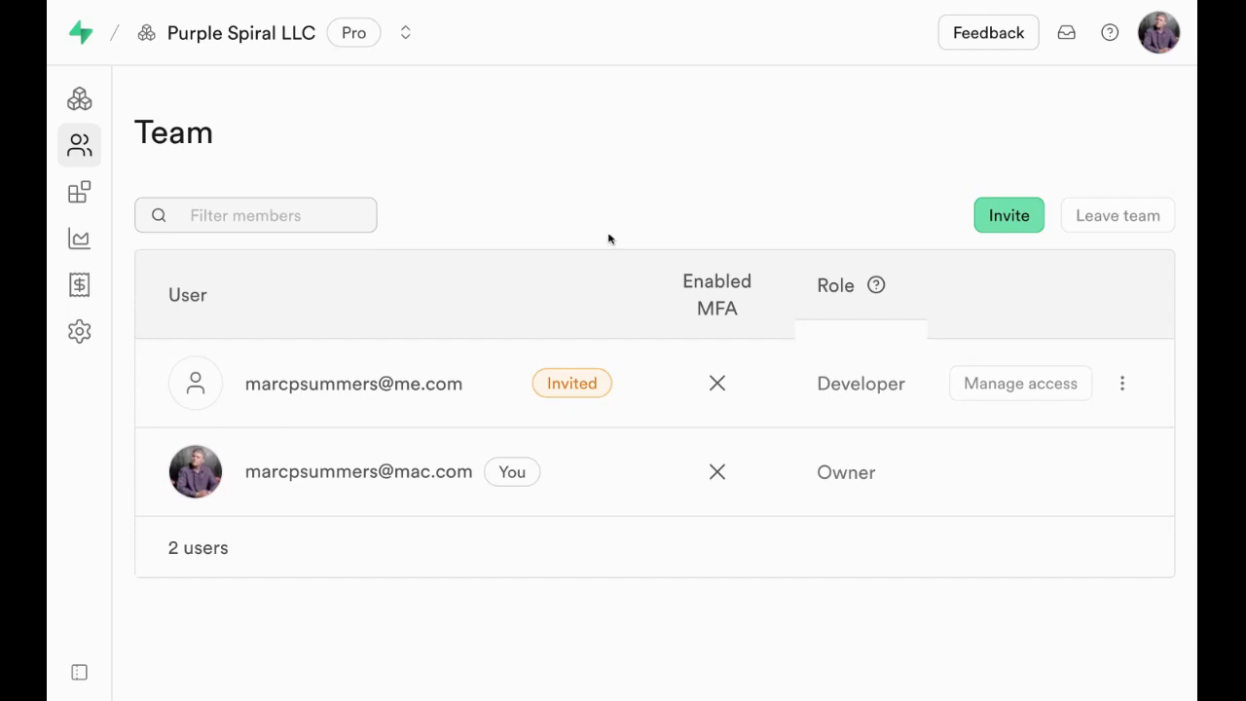